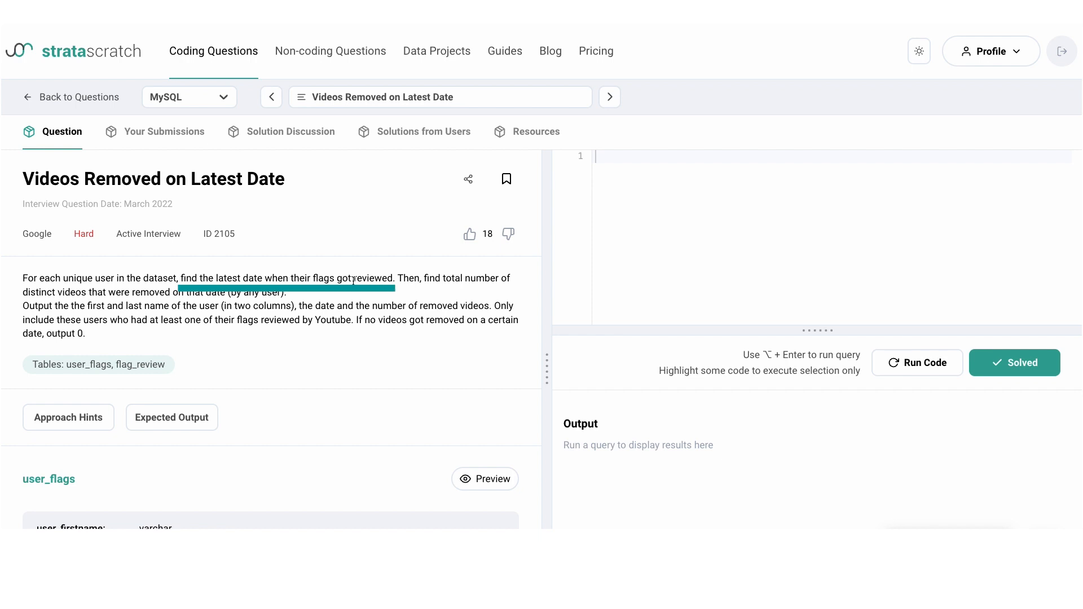
pyautogui.moveTo(372, 294)
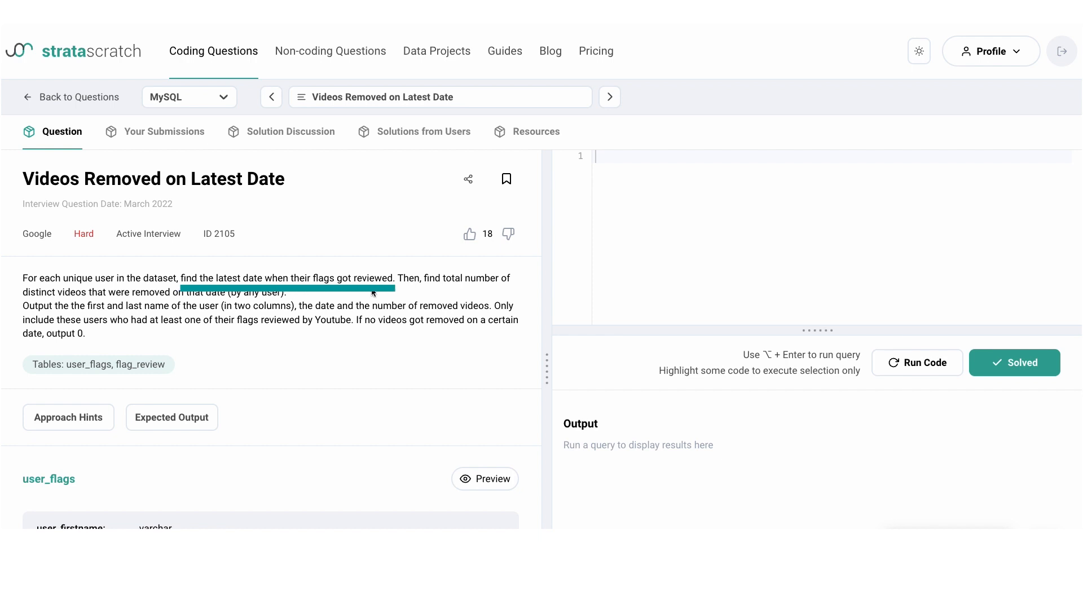
# - Highlight the question's phrase 'number of removed videos'
pyautogui.moveTo(373, 293); pyautogui.dragTo(466, 281)
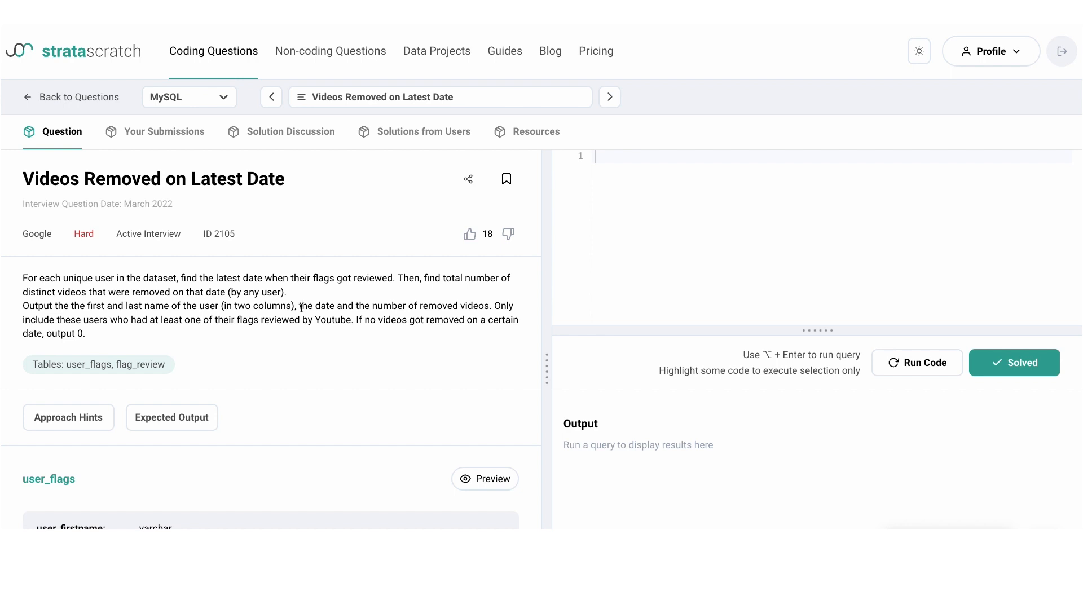
pyautogui.moveTo(298, 317); pyautogui.dragTo(339, 316)
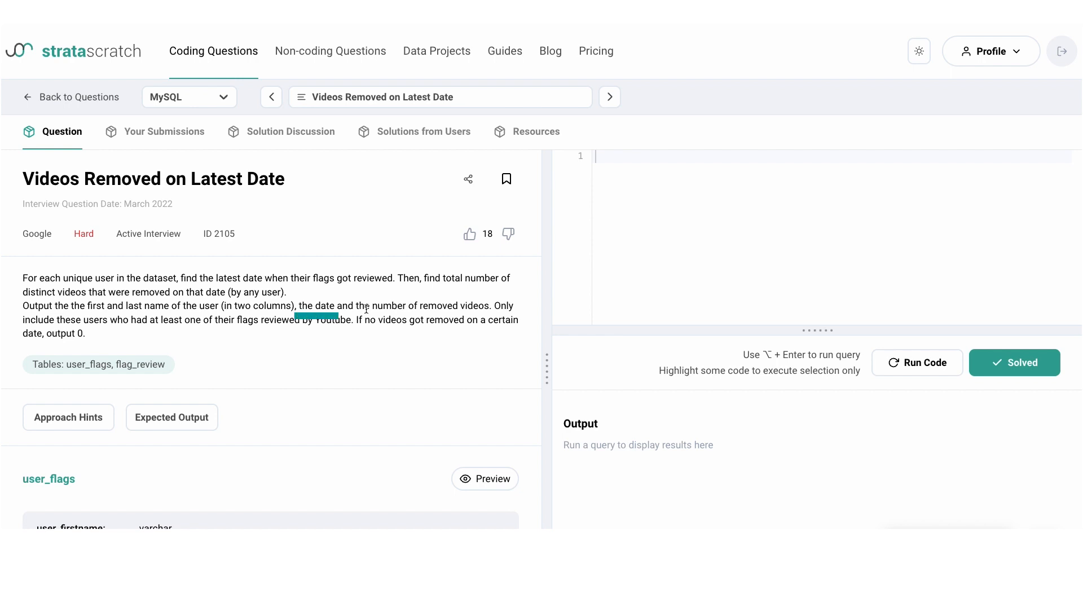
pyautogui.moveTo(378, 315)
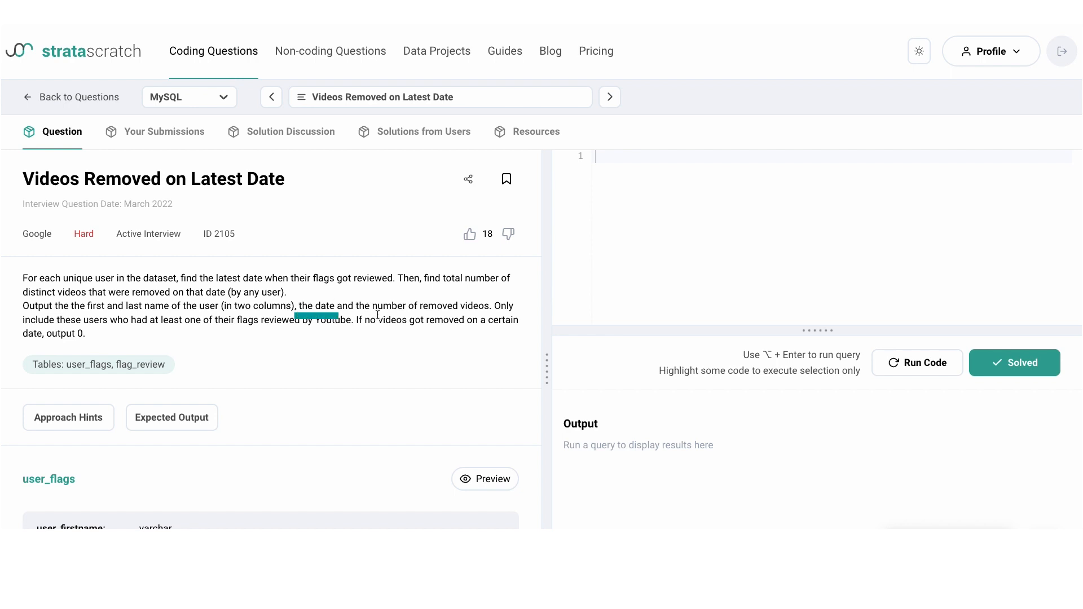
pyautogui.moveTo(373, 306); pyautogui.dragTo(489, 306)
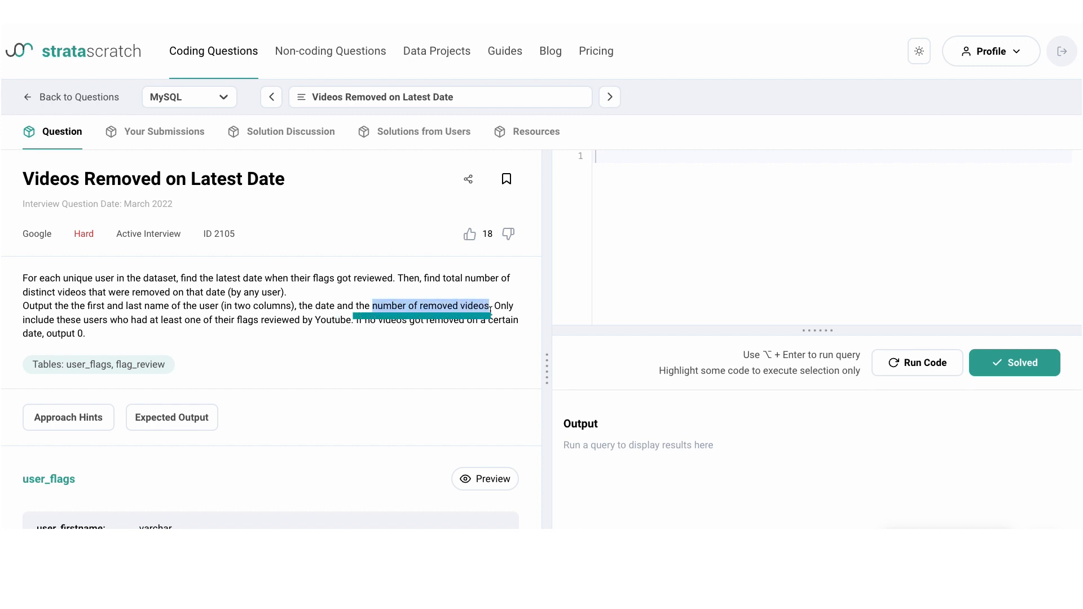
pyautogui.click(431, 305)
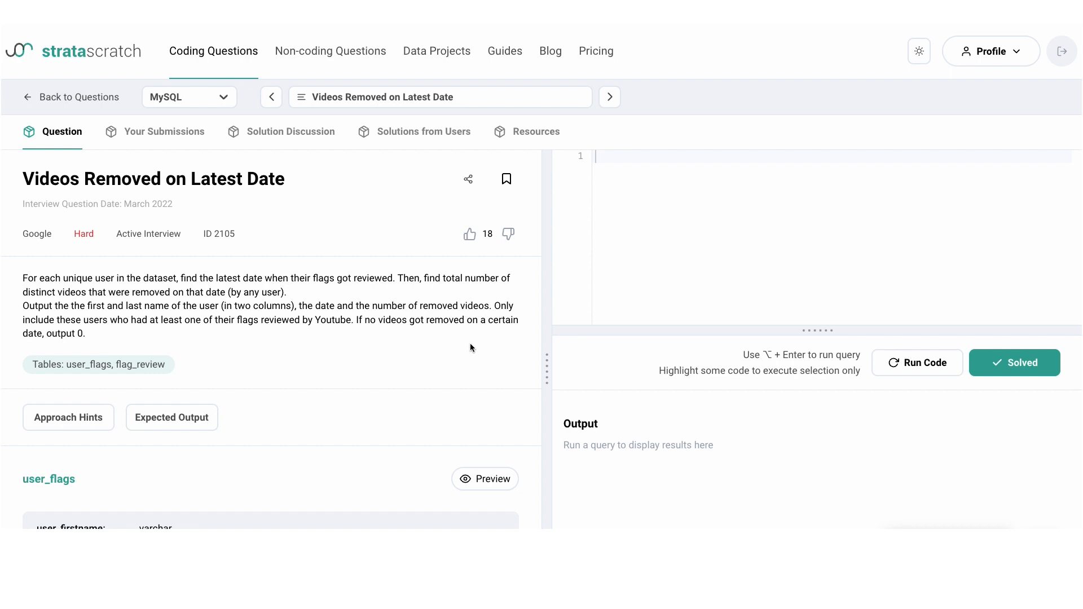
pyautogui.moveTo(513, 323)
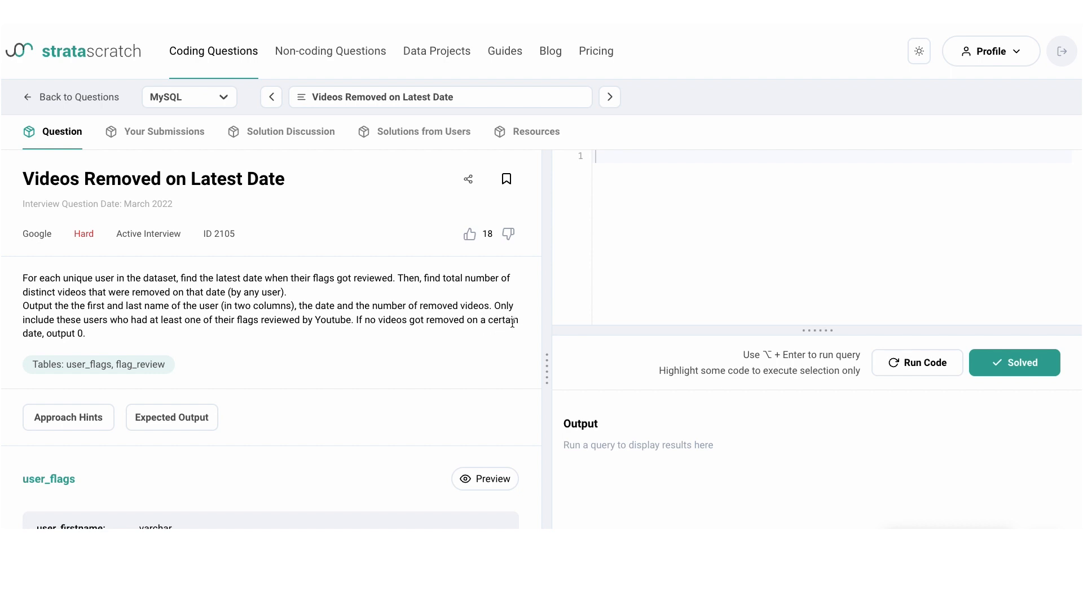
pyautogui.moveTo(496, 305); pyautogui.dragTo(351, 320)
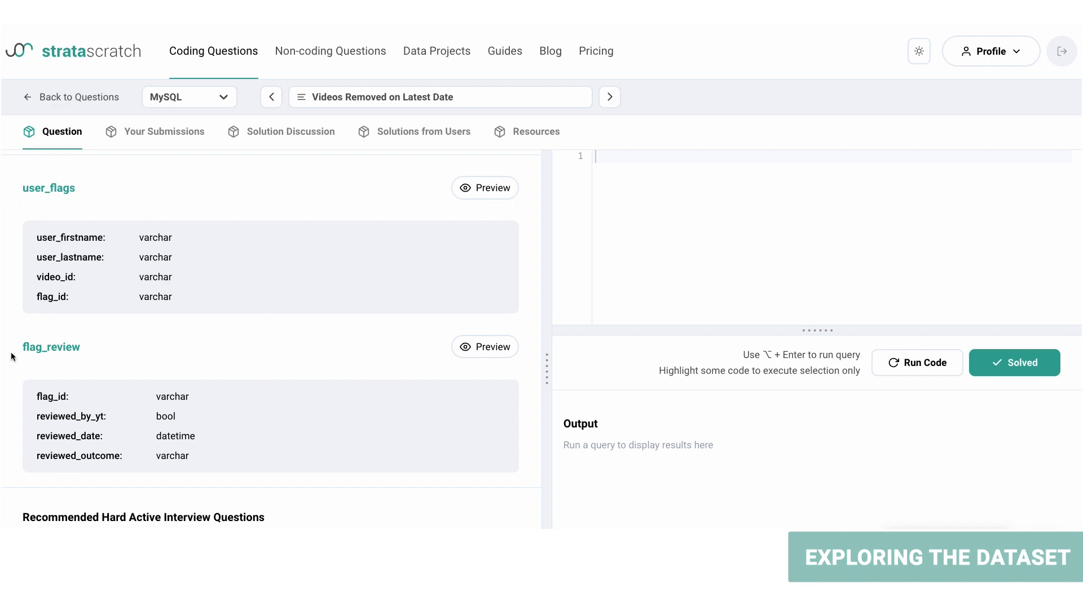
pyautogui.moveTo(131, 331)
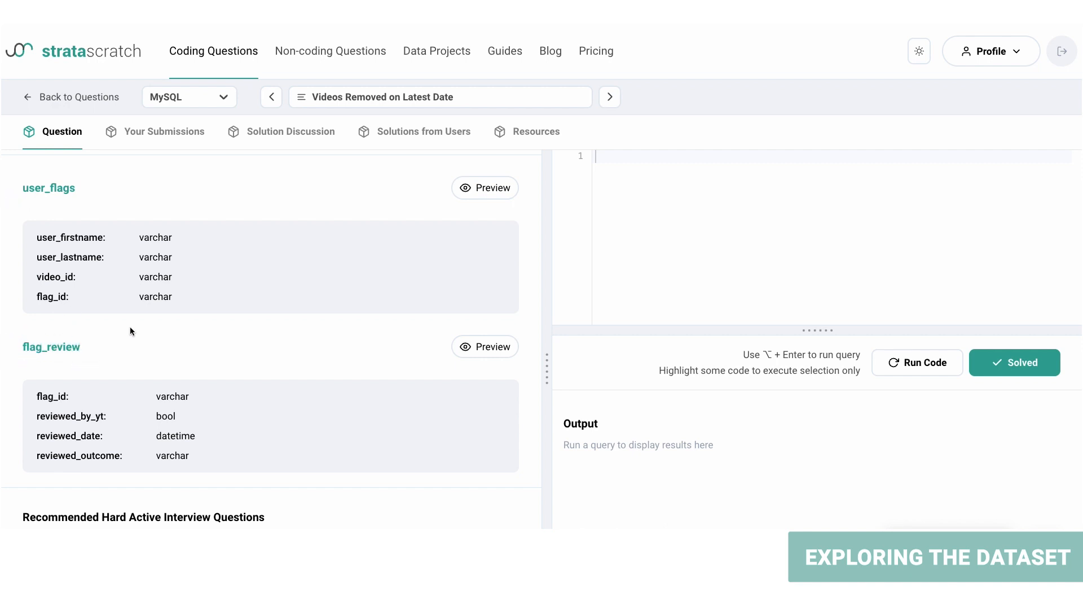
pyautogui.moveTo(104, 234)
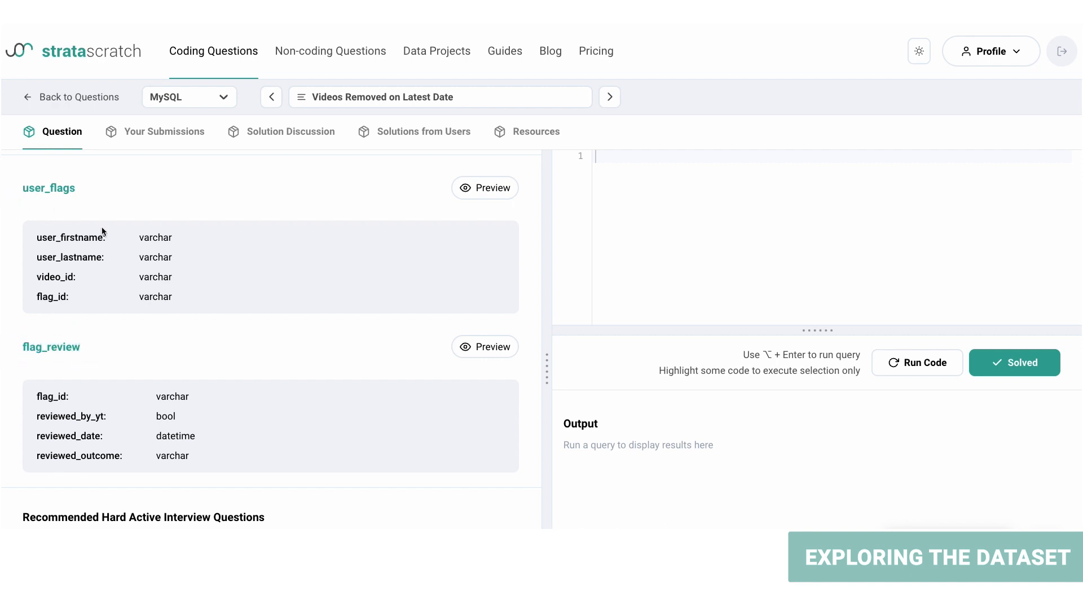
pyautogui.moveTo(255, 278)
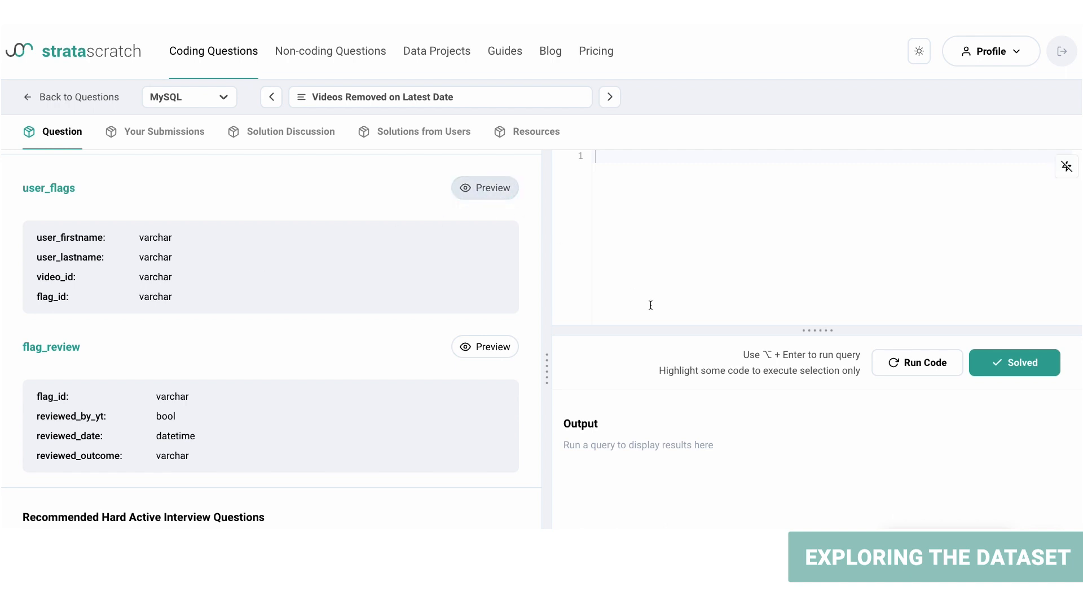
# - Preview the user_flags table and scroll through its users, video IDs and flag IDs
pyautogui.click(485, 187)
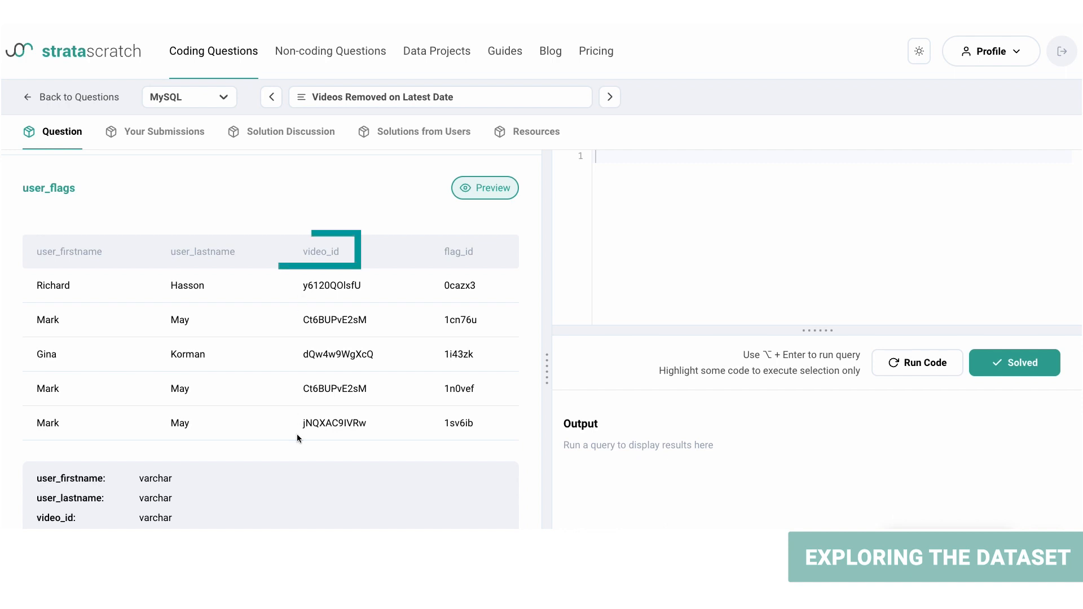
pyautogui.moveTo(318, 407)
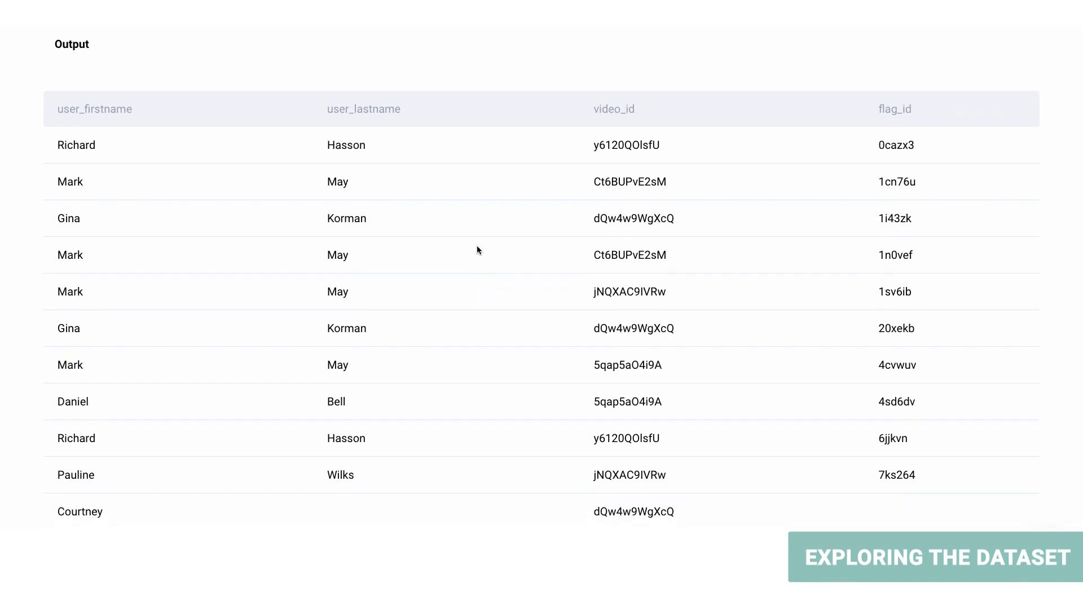
pyautogui.scroll(-3)
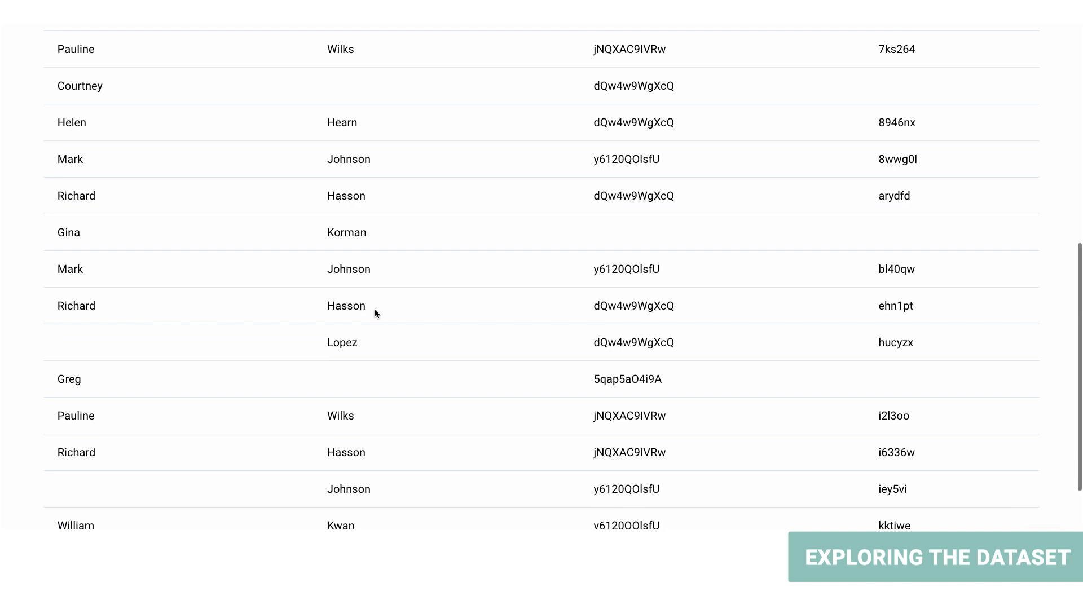
pyautogui.scroll(-3)
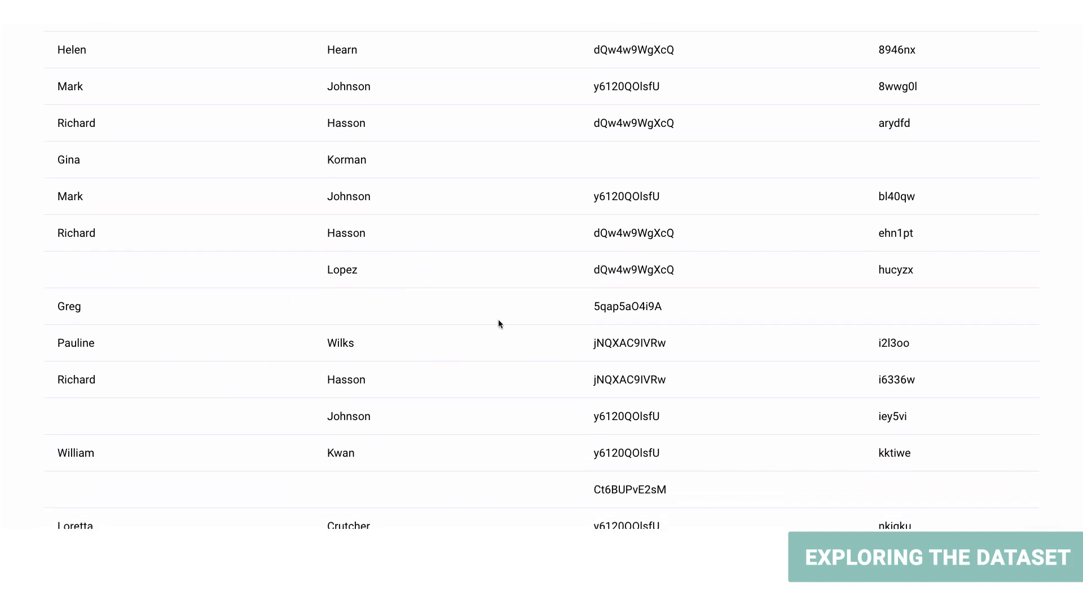
pyautogui.scroll(-3)
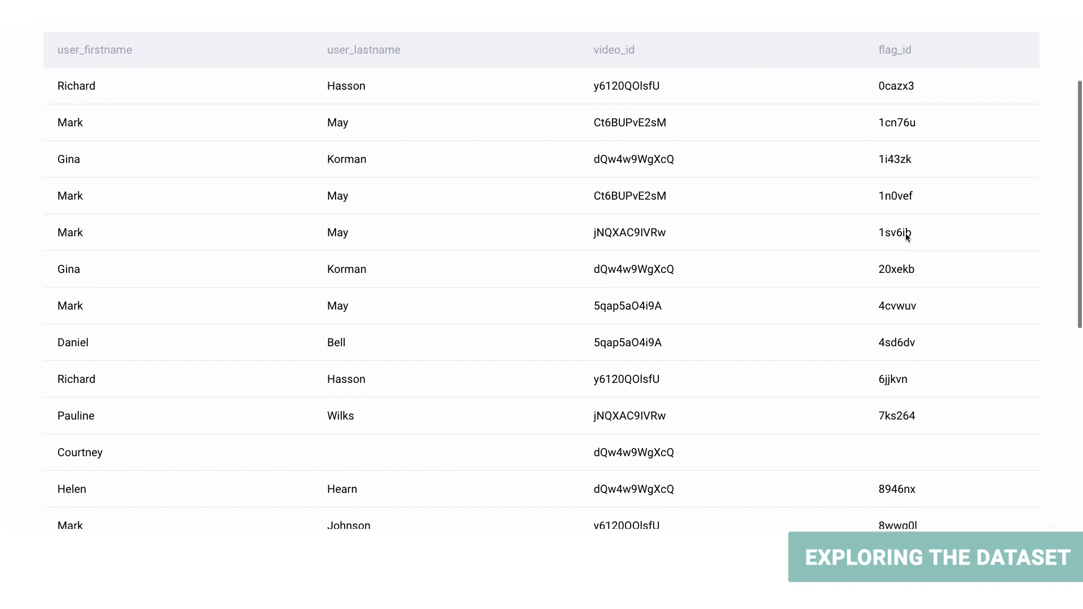
pyautogui.scroll(-3)
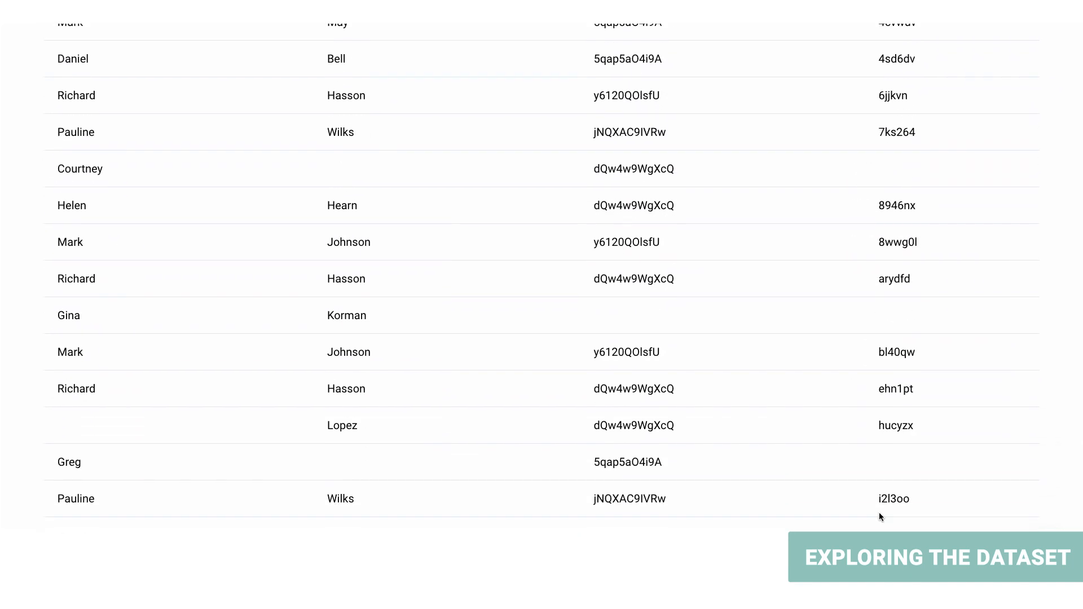
pyautogui.moveTo(931, 441)
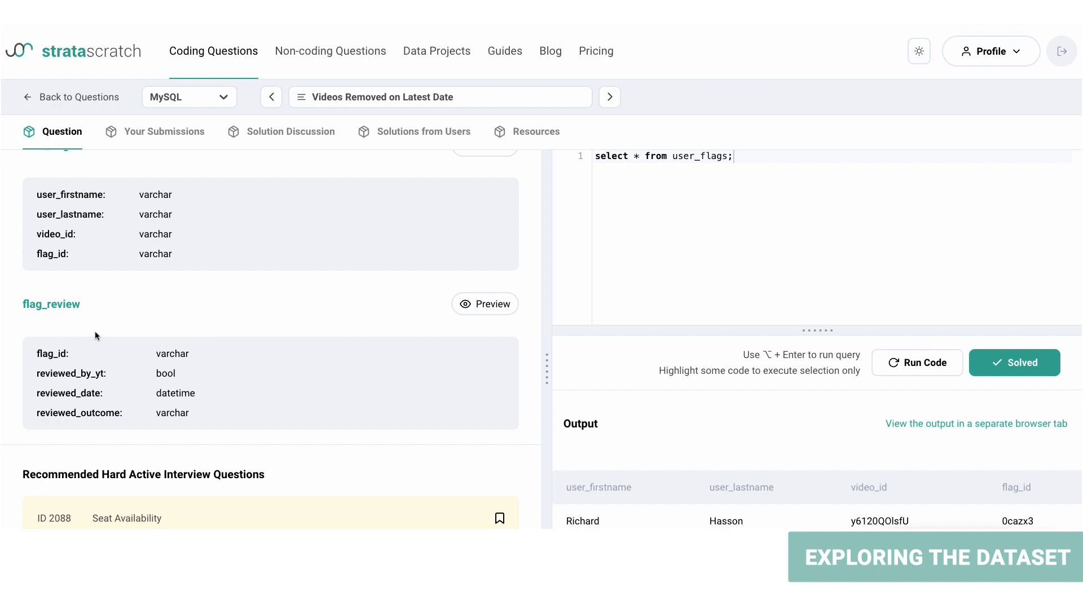
pyautogui.moveTo(93, 326)
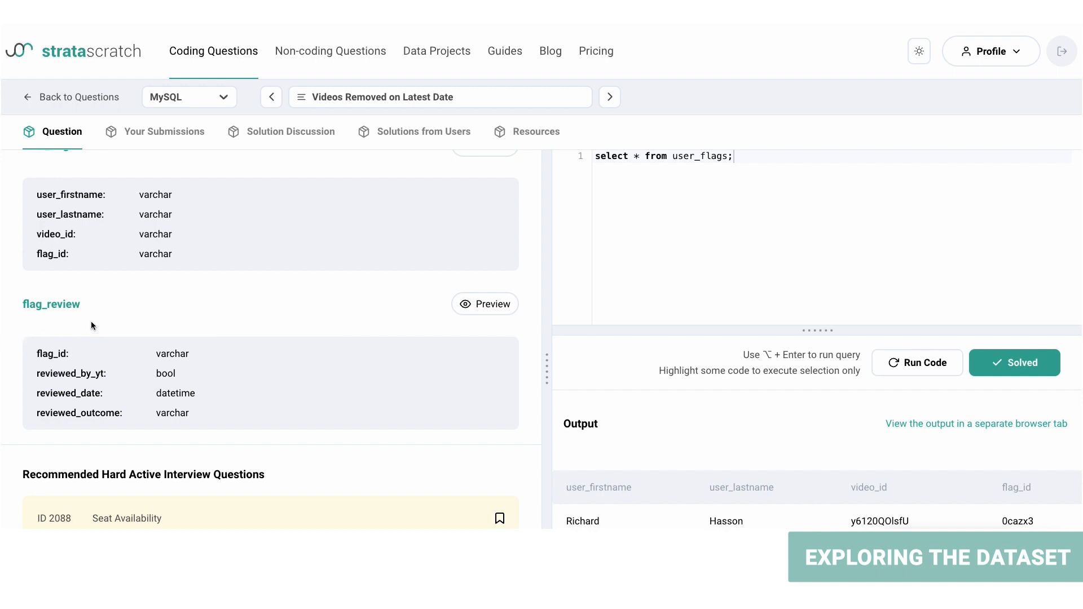
# - Preview flag_review's sample rows of flag IDs, YouTube review flags, dates and outcomes
pyautogui.click(486, 304)
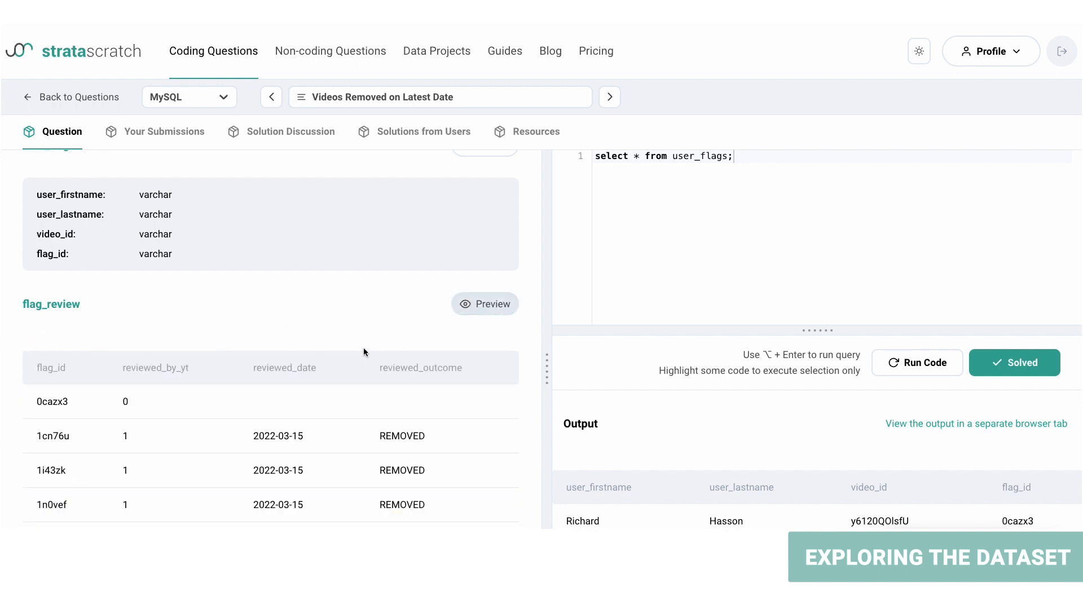
pyautogui.scroll(-3)
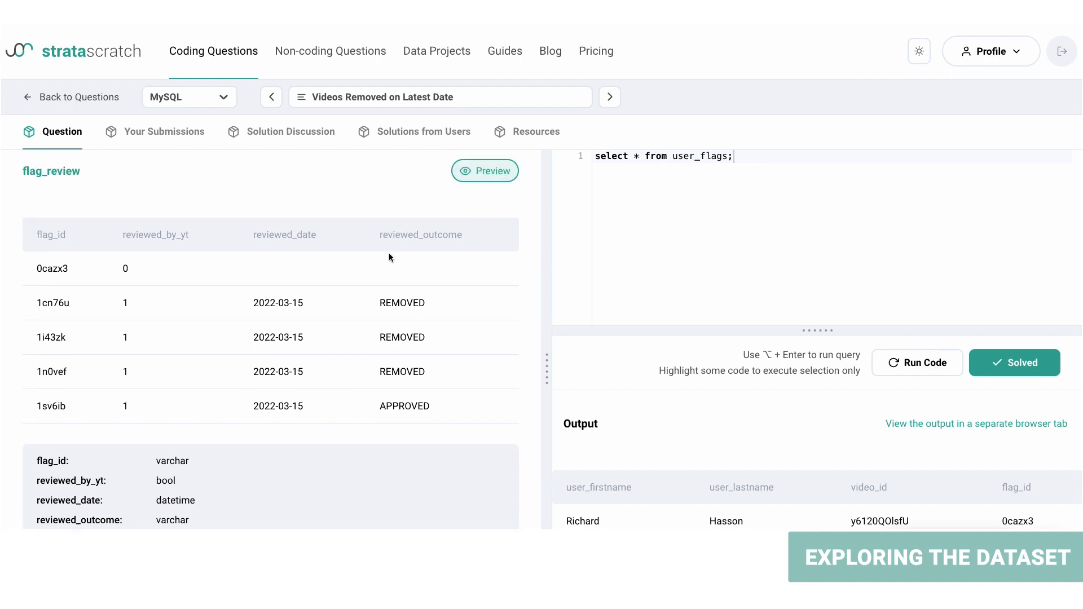
pyautogui.click(53, 235)
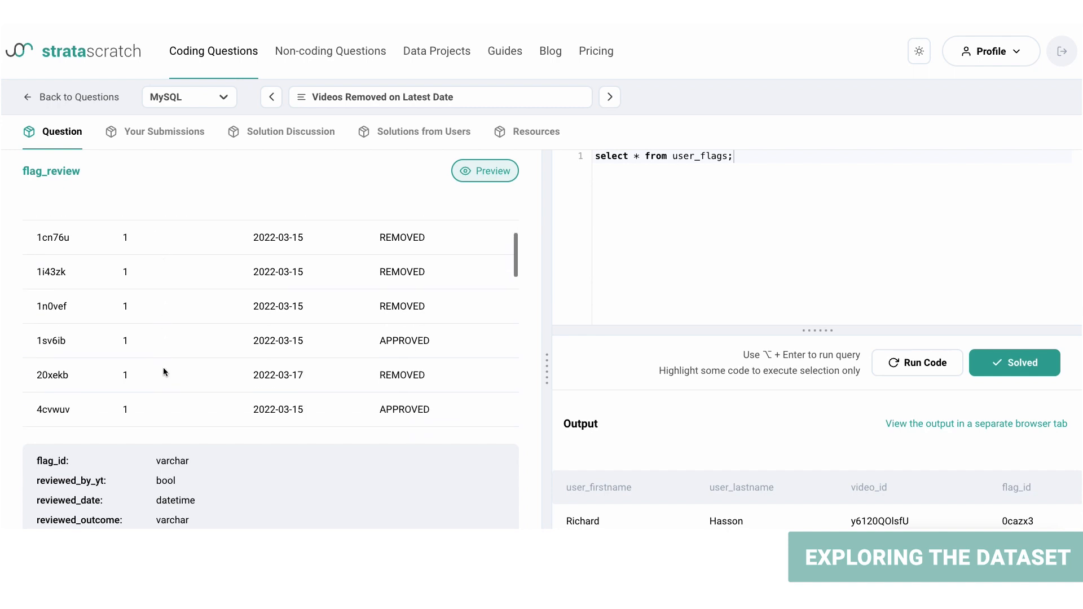
pyautogui.scroll(-3)
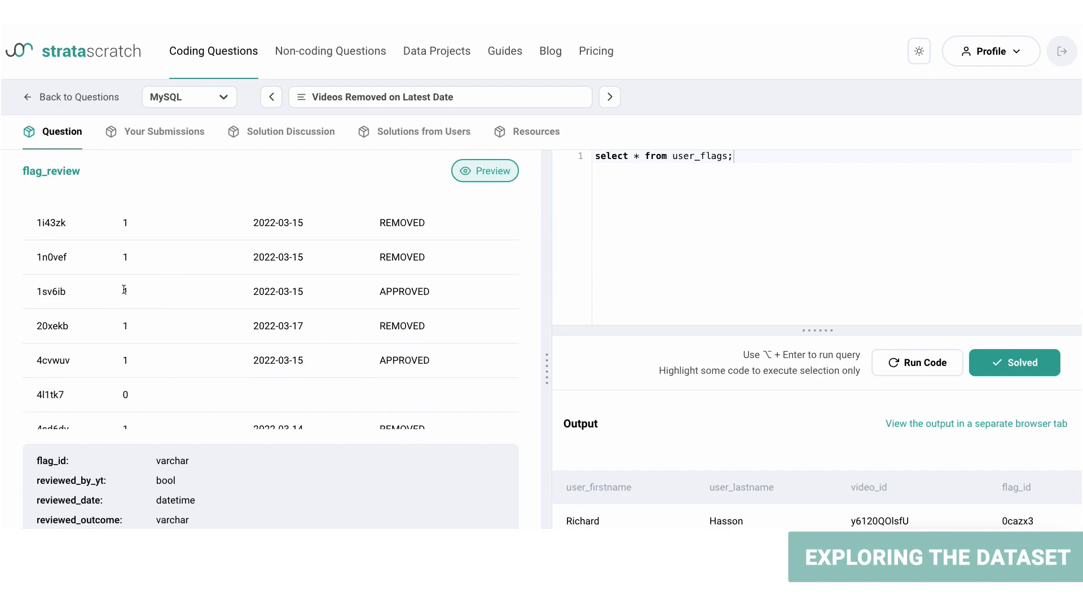
pyautogui.moveTo(122, 290)
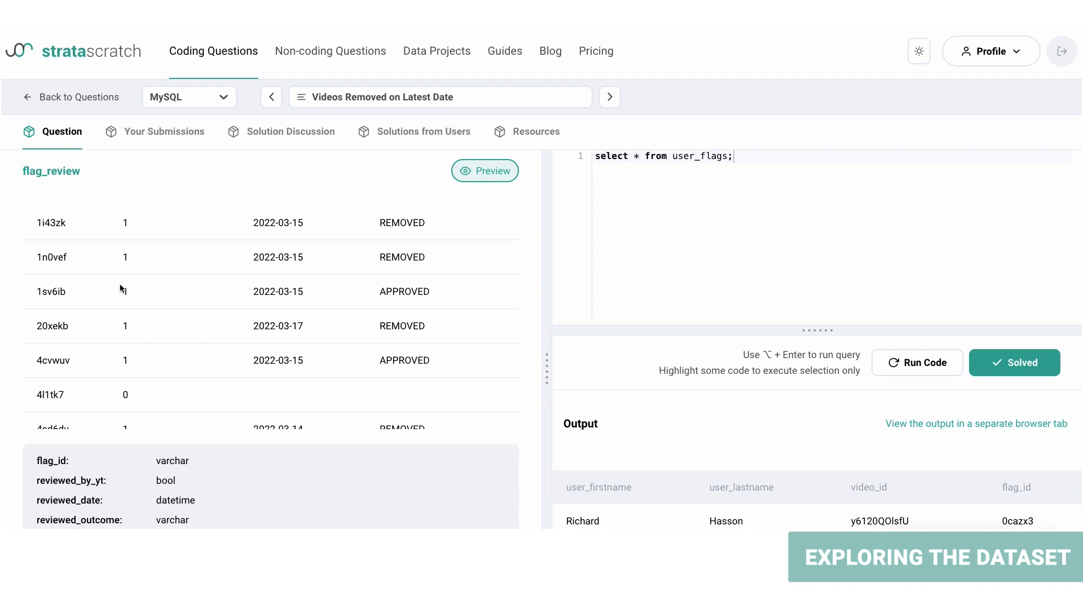
pyautogui.scroll(-3)
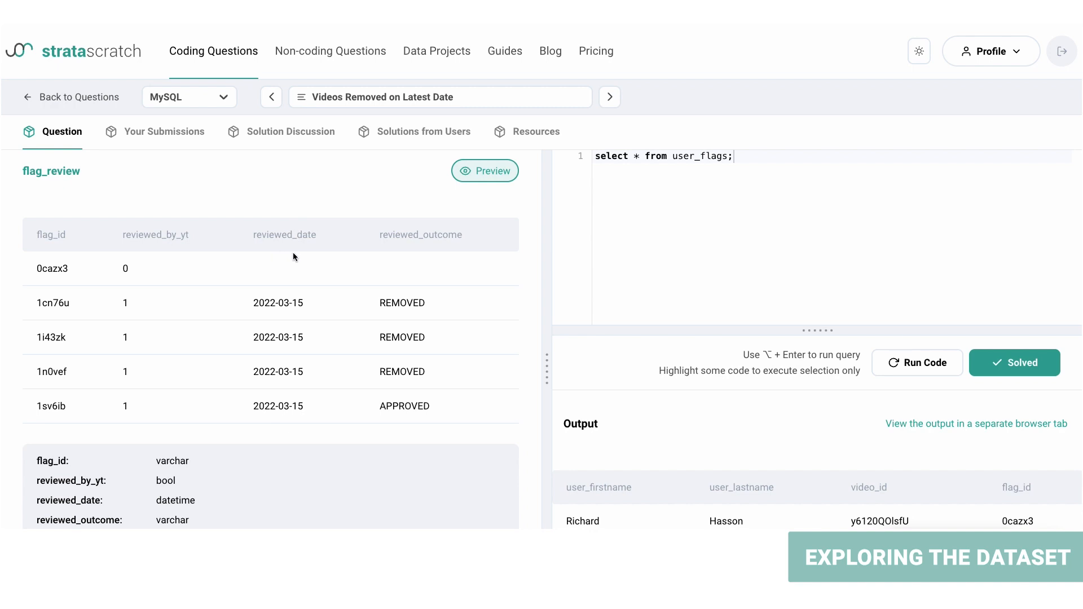
pyautogui.moveTo(290, 338)
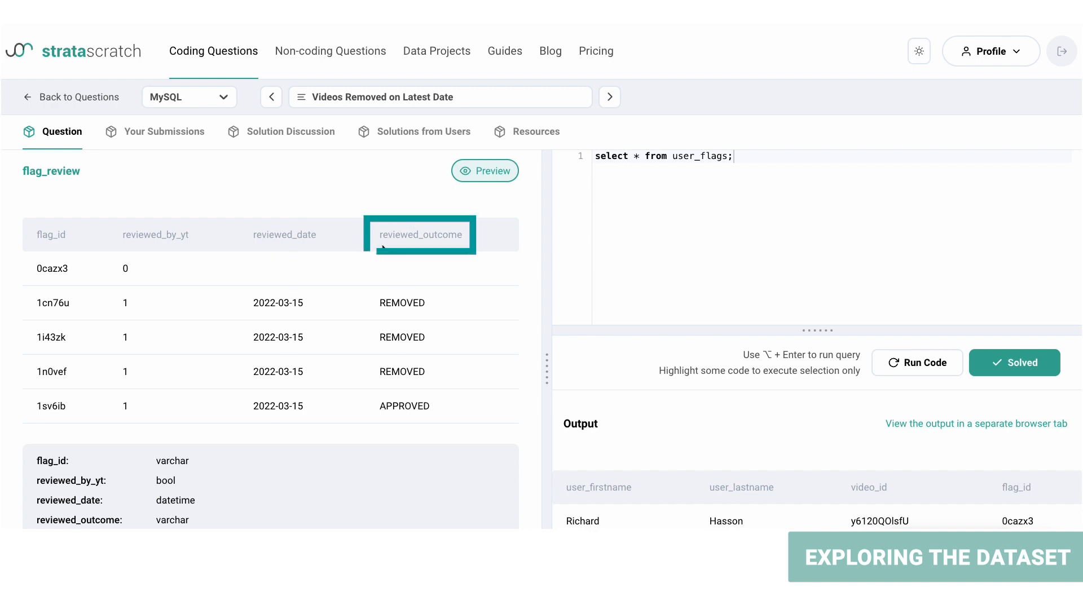
pyautogui.scroll(-3)
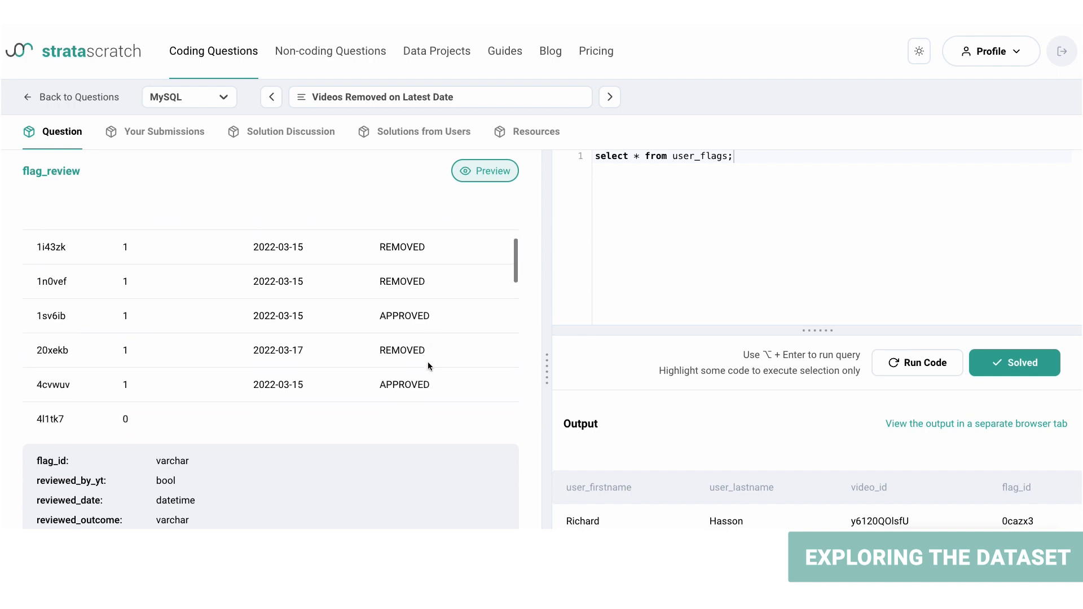
pyautogui.scroll(-3)
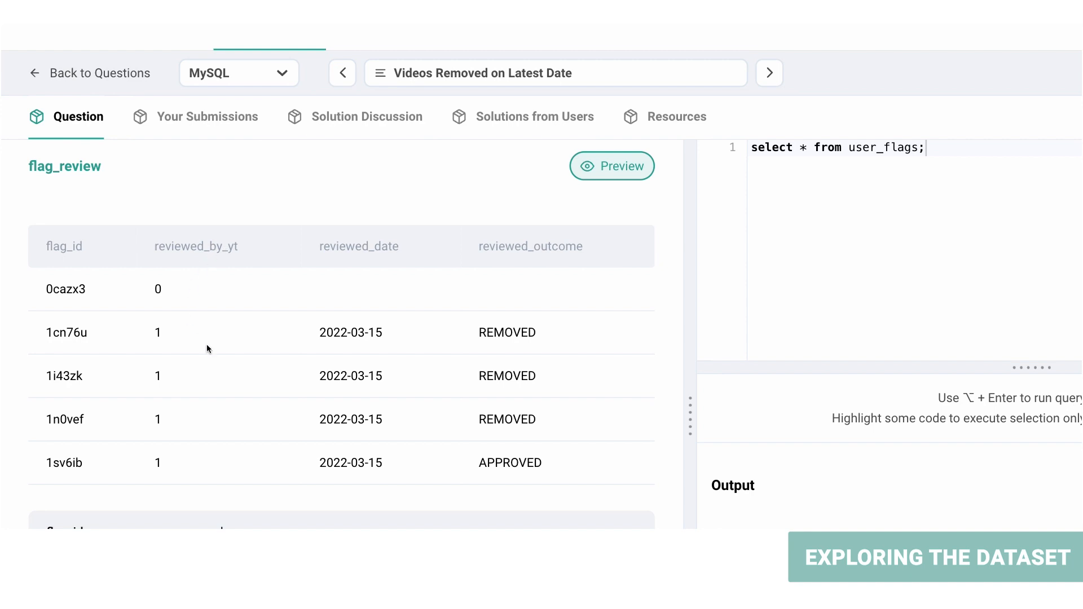
pyautogui.moveTo(250, 306)
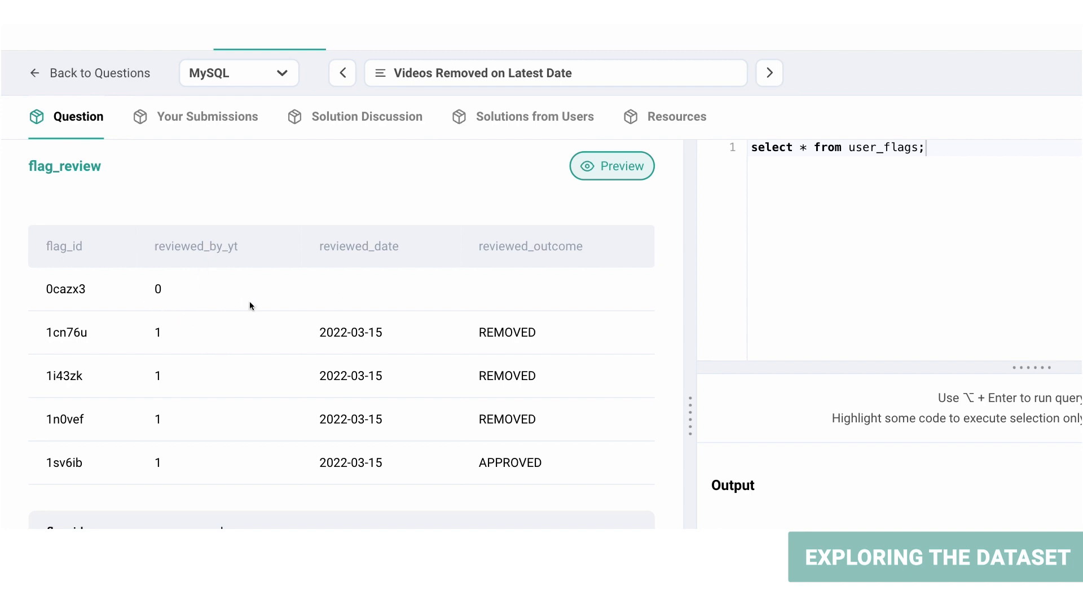
pyautogui.moveTo(345, 306)
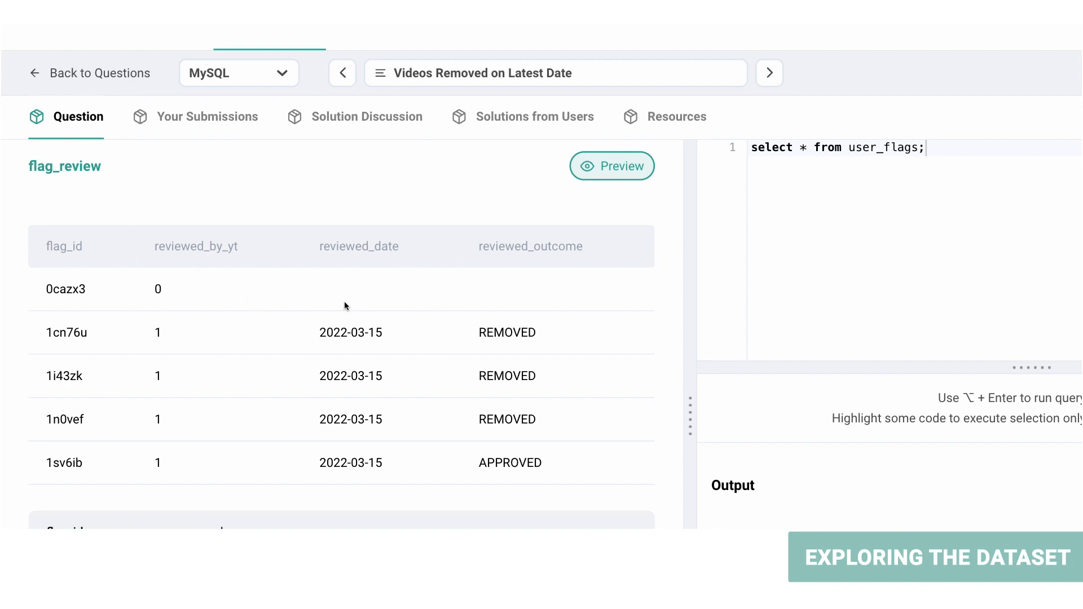
pyautogui.moveTo(531, 310)
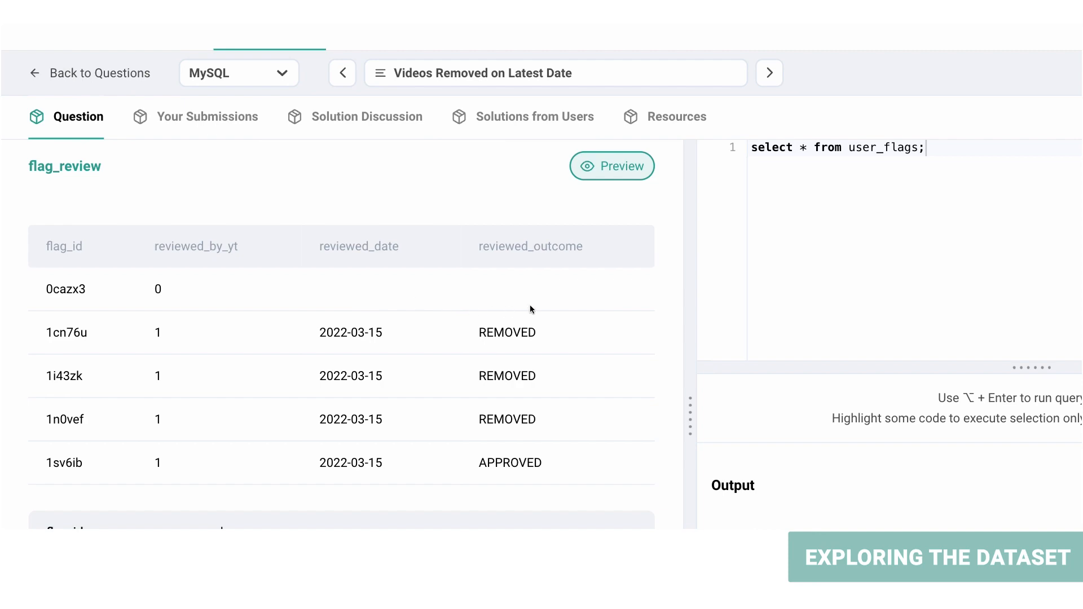
pyautogui.moveTo(533, 309)
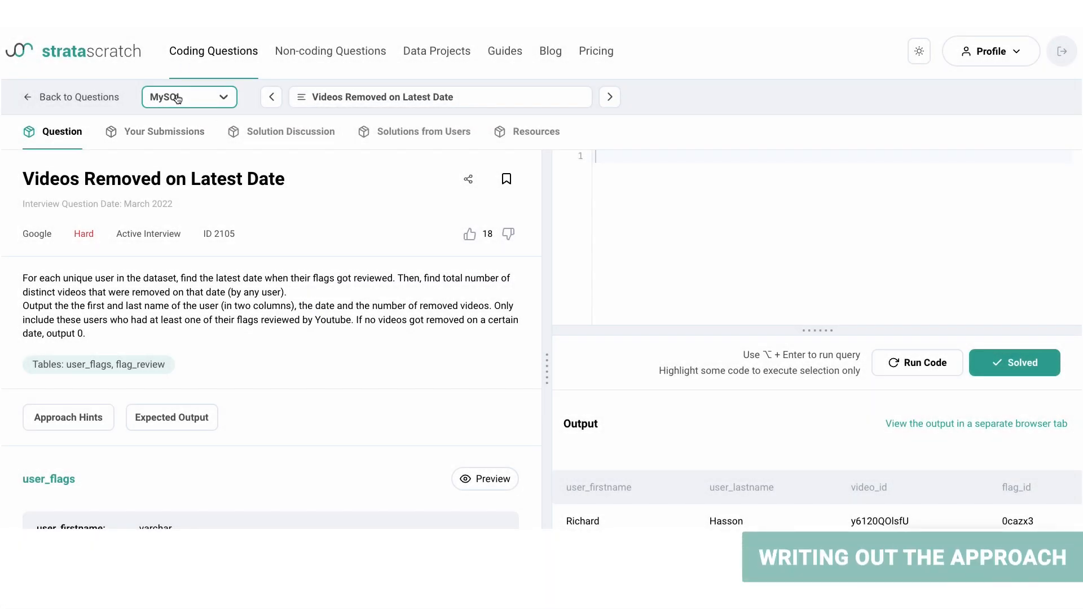
# - Show the expected output with name, latest_date and n_removed columns
pyautogui.click(172, 418)
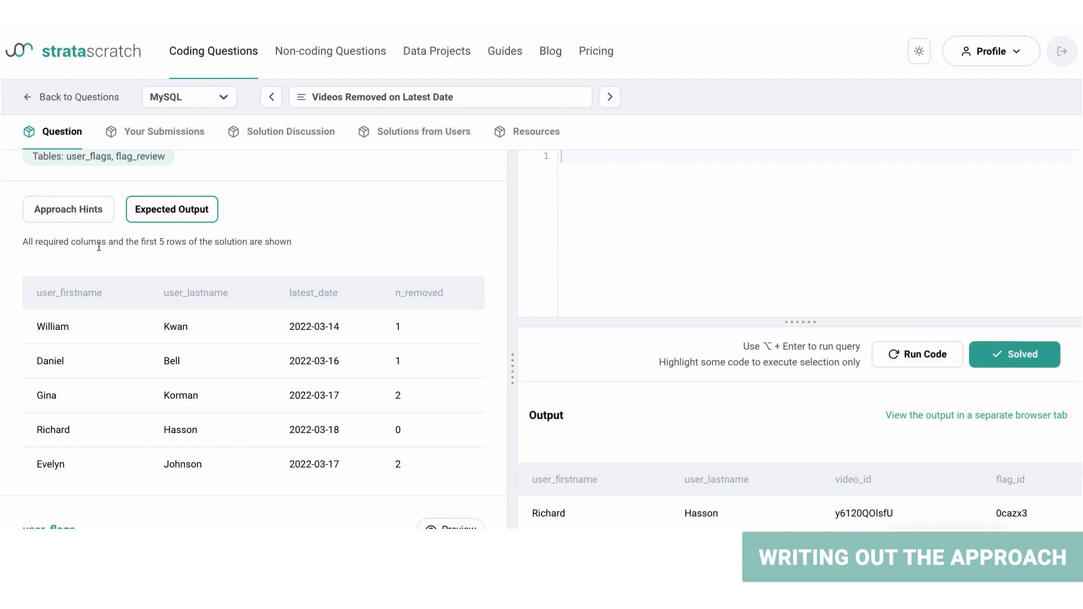
pyautogui.moveTo(197, 305)
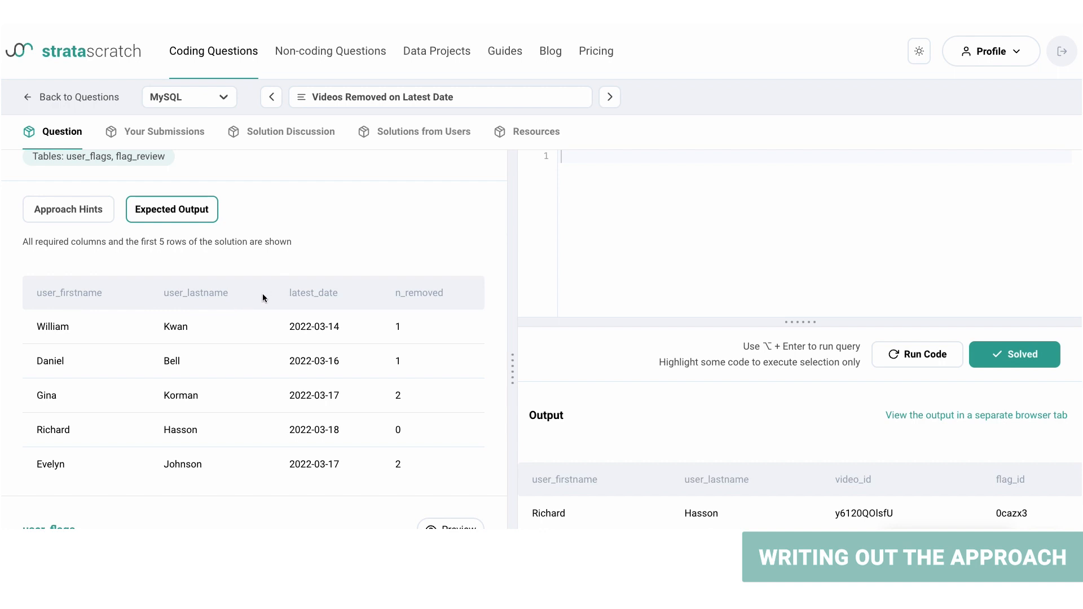
pyautogui.scroll(-3)
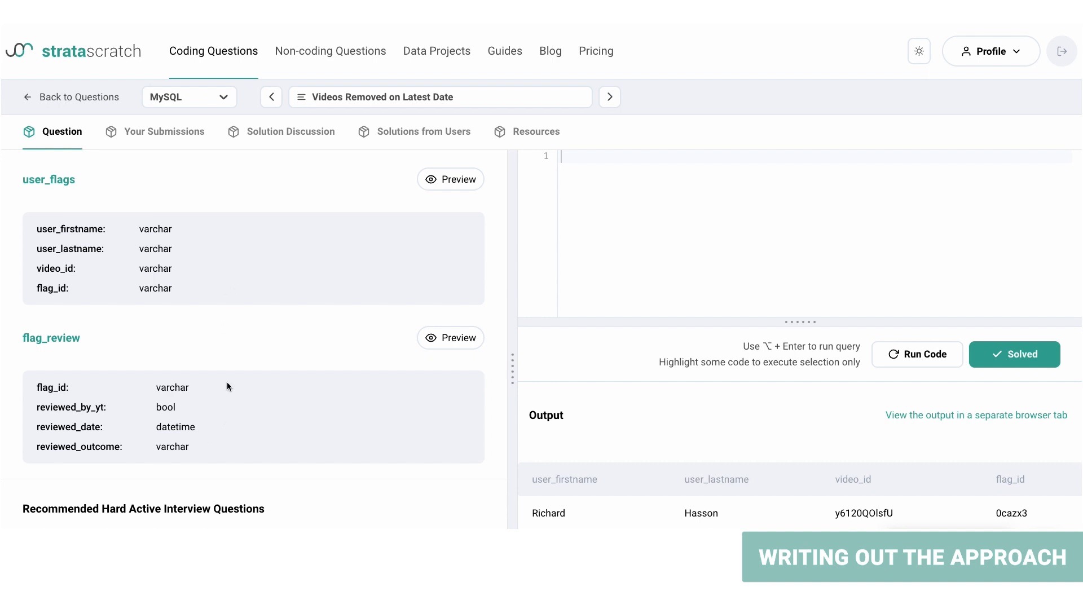
pyautogui.moveTo(183, 413)
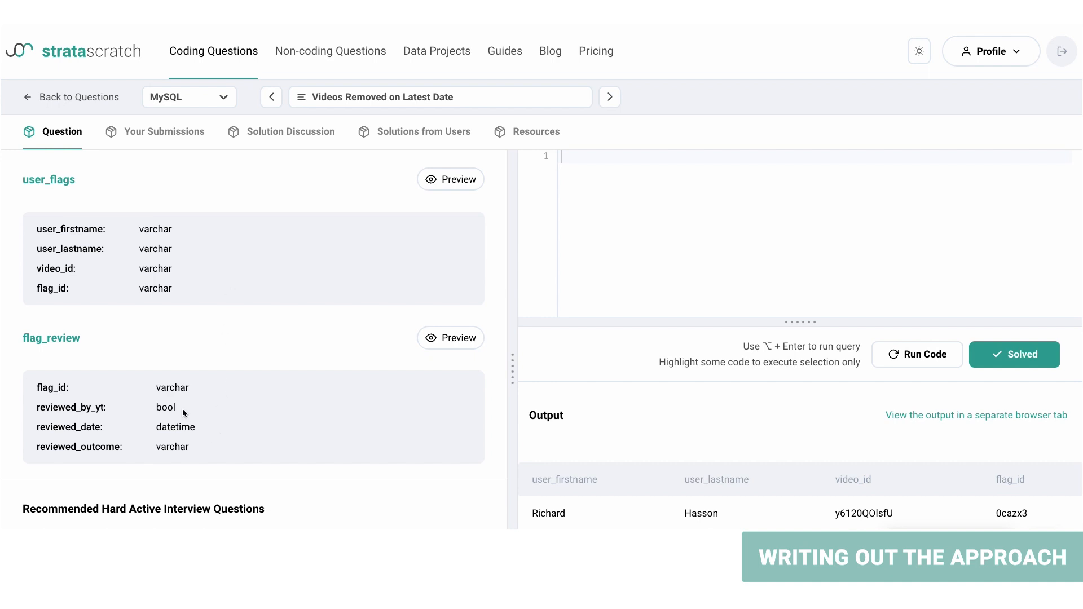
pyautogui.moveTo(78, 293)
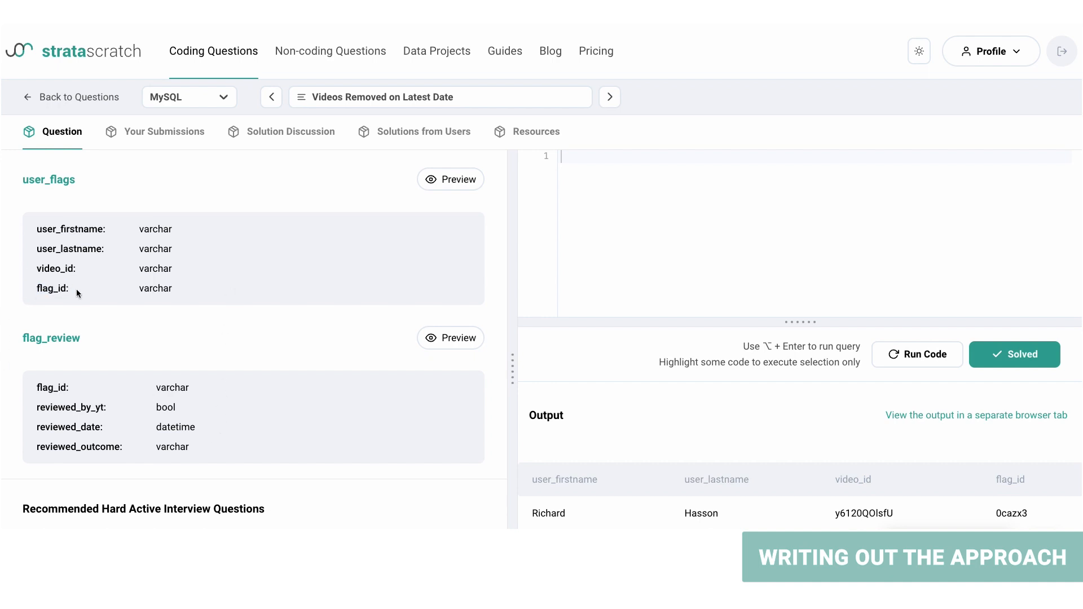
pyautogui.scroll(-3)
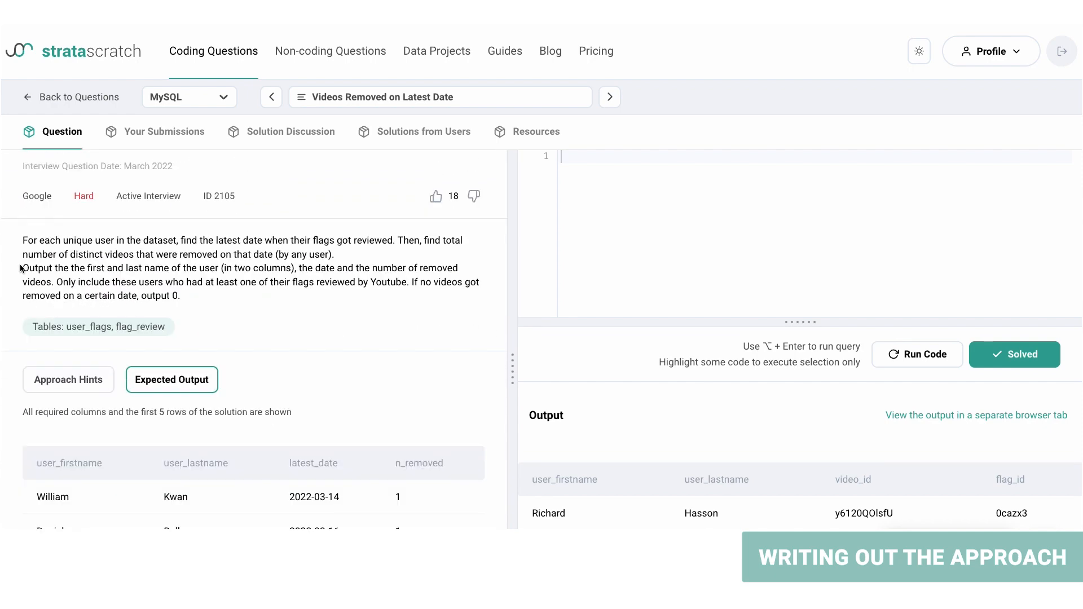
# - Highlight the rule to include only users reviewed by YouTube, then scroll to the schemas
pyautogui.moveTo(22, 268); pyautogui.dragTo(185, 268)
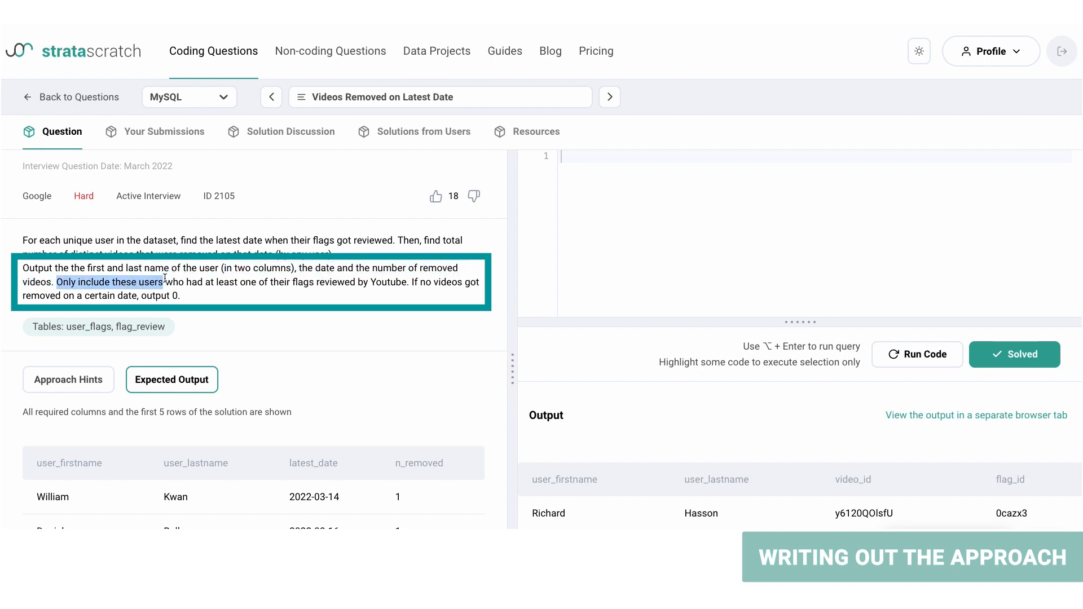
pyautogui.moveTo(166, 282); pyautogui.dragTo(339, 282)
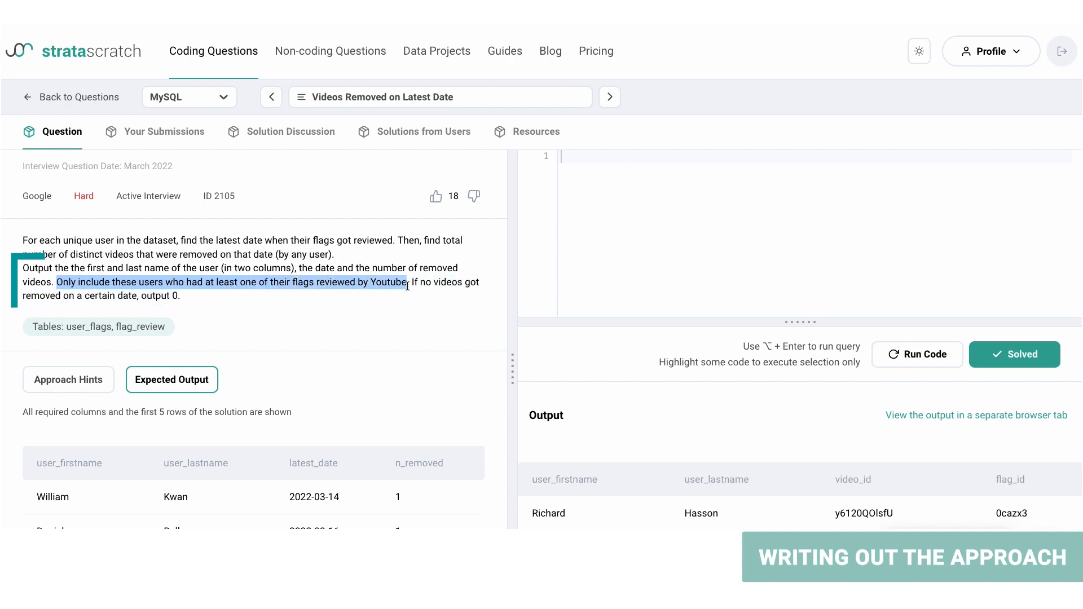
pyautogui.click(409, 309)
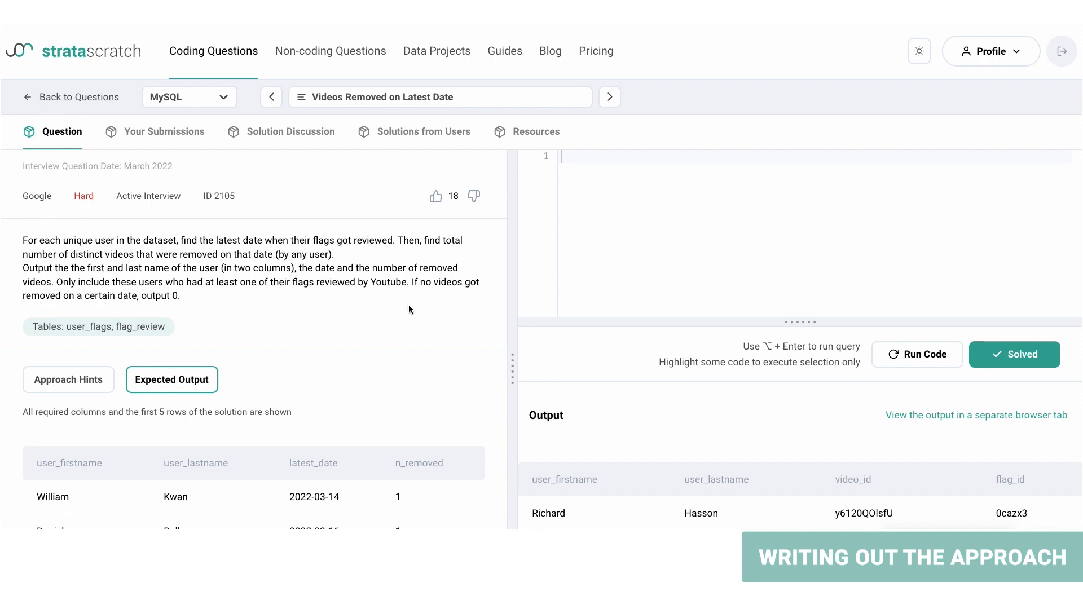
pyautogui.moveTo(391, 325)
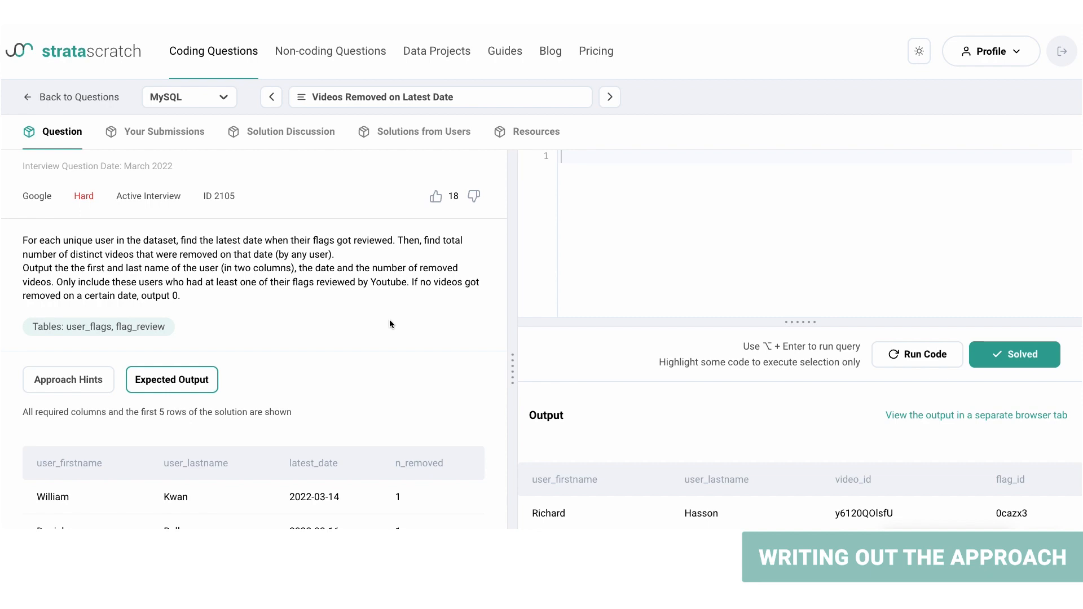
pyautogui.scroll(-3)
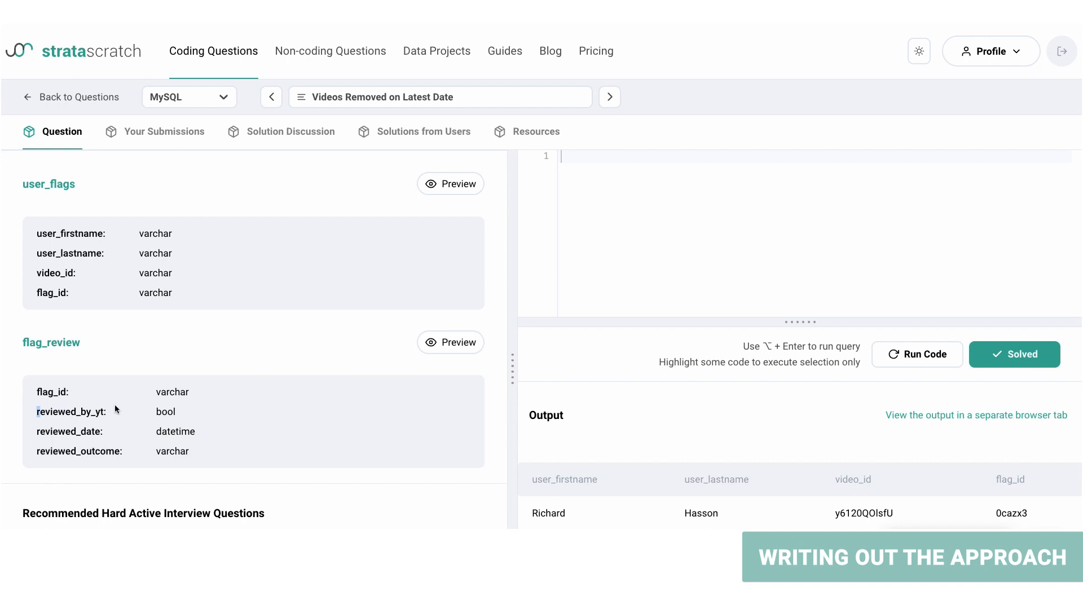
pyautogui.scroll(-3)
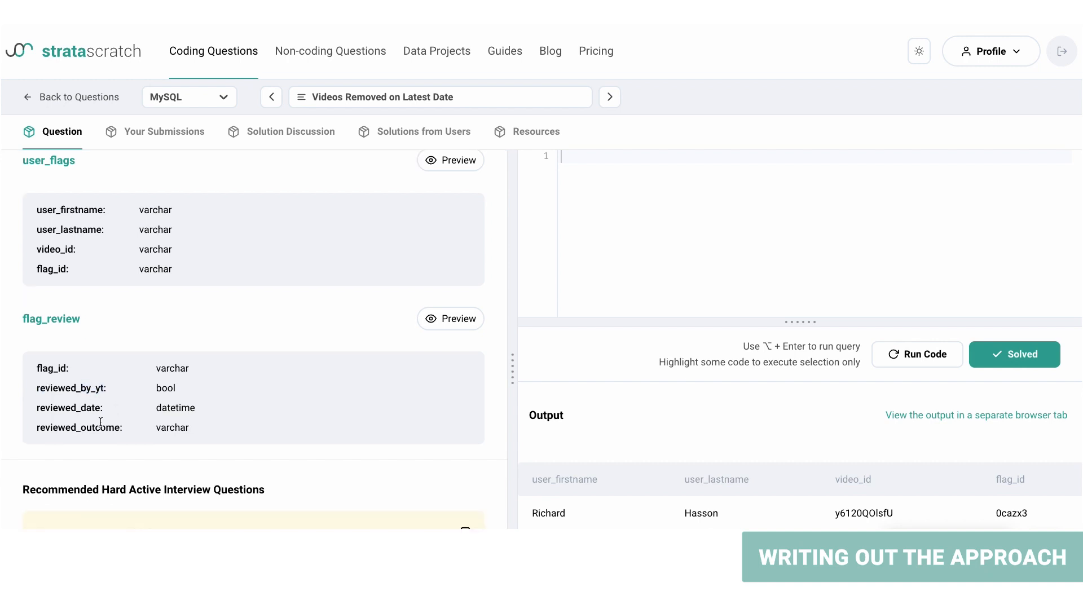
pyautogui.moveTo(238, 413)
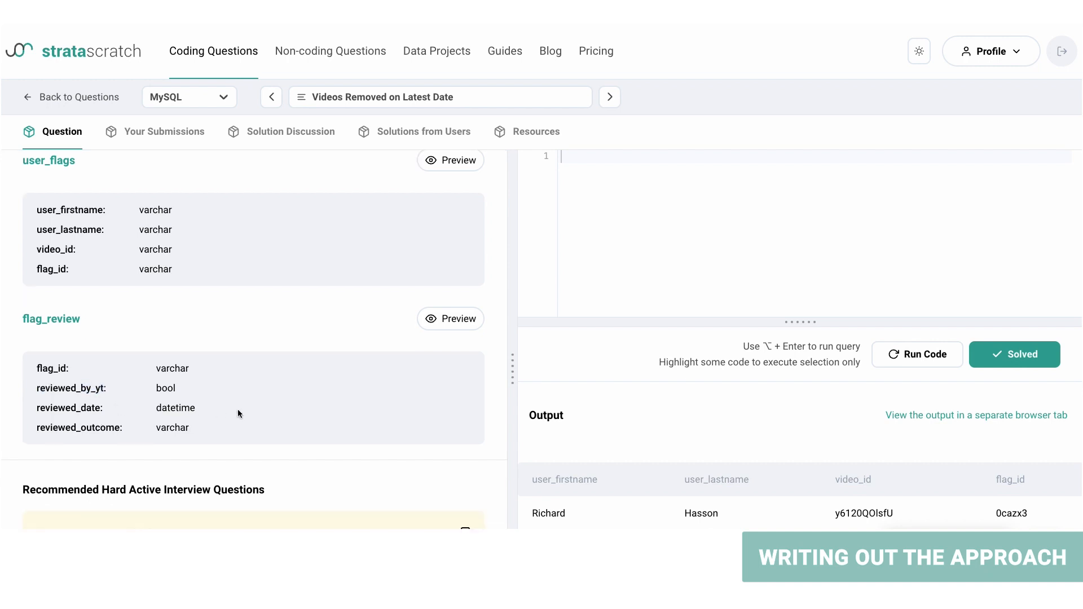
pyautogui.moveTo(200, 415)
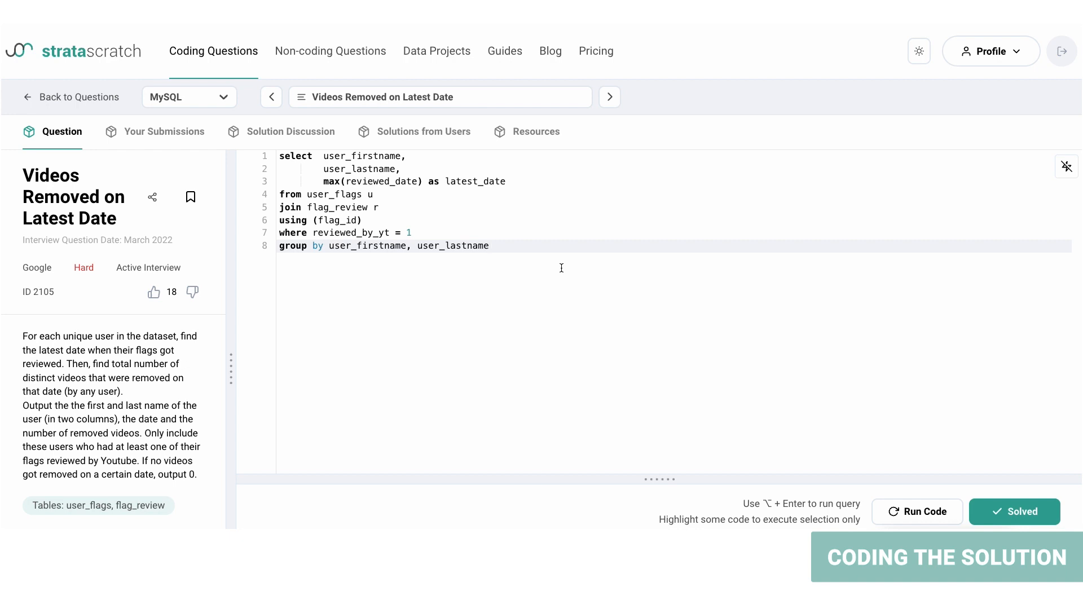
# - Run a join on flag_id with MAX(reviewed_date) where reviewed_by_yt = 1, grouped by names
pyautogui.doubleClick(384, 181)
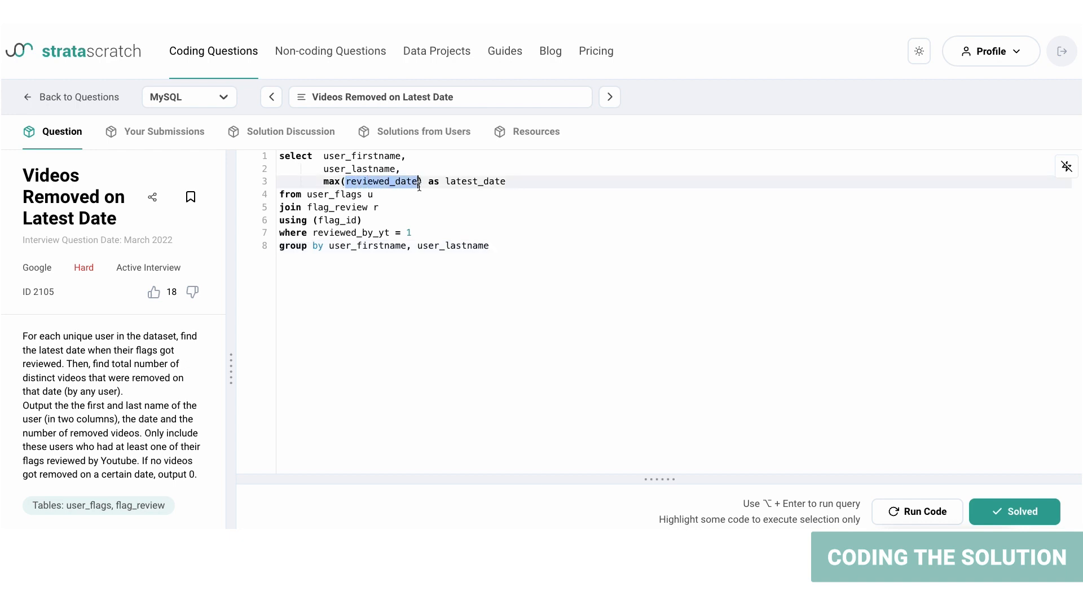
pyautogui.doubleClick(475, 181)
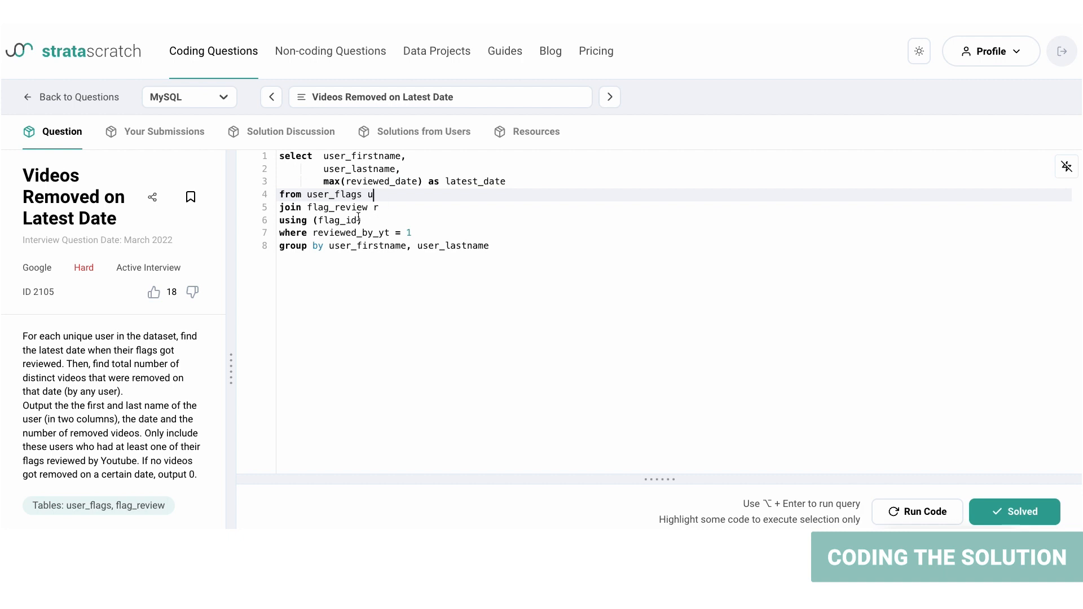
pyautogui.doubleClick(340, 219)
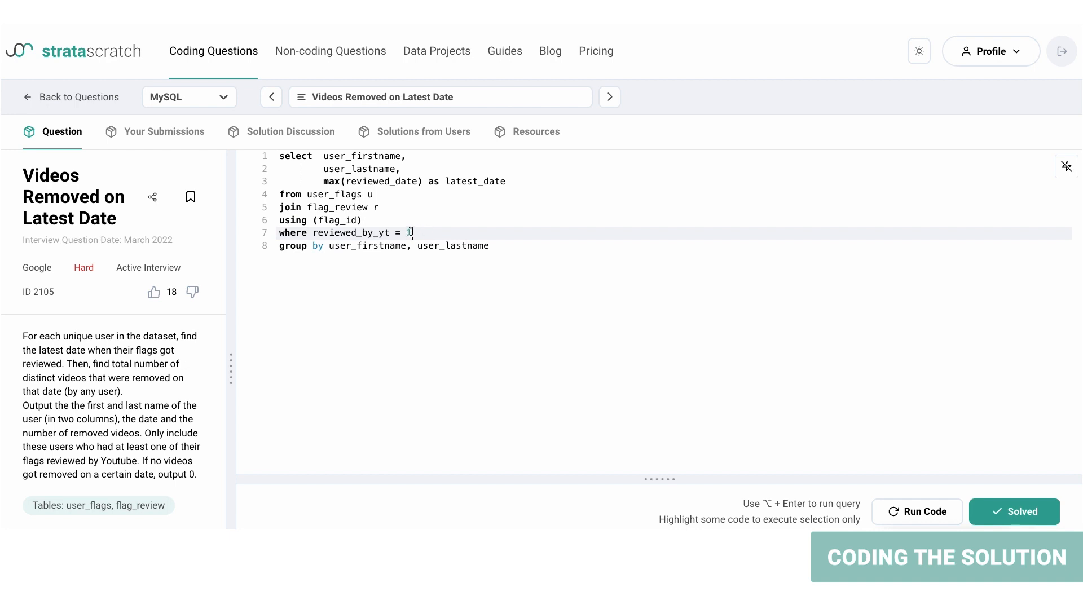
pyautogui.write('1')
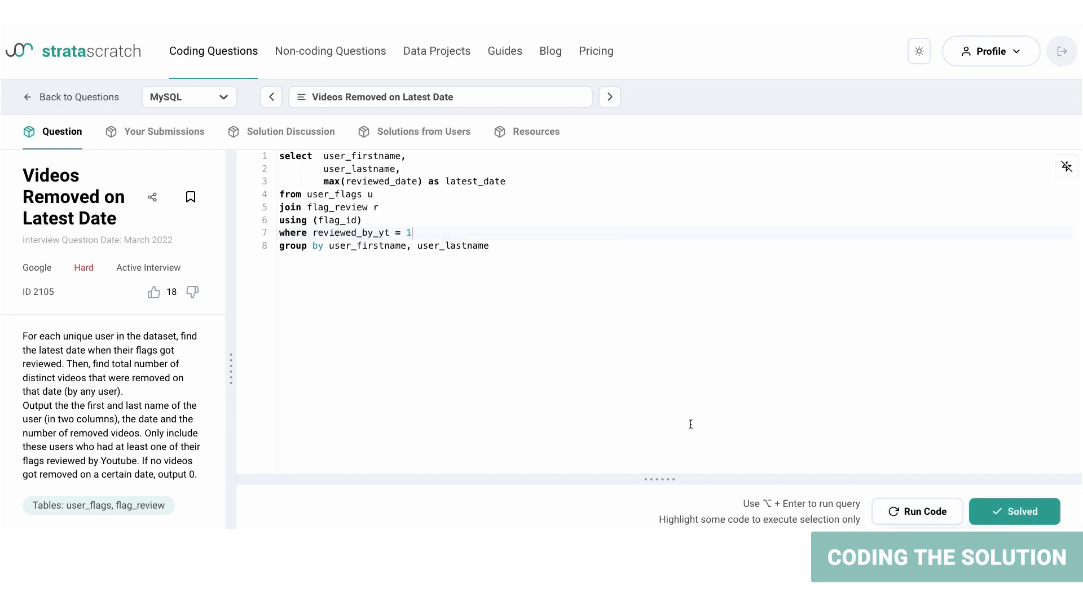
pyautogui.click(917, 512)
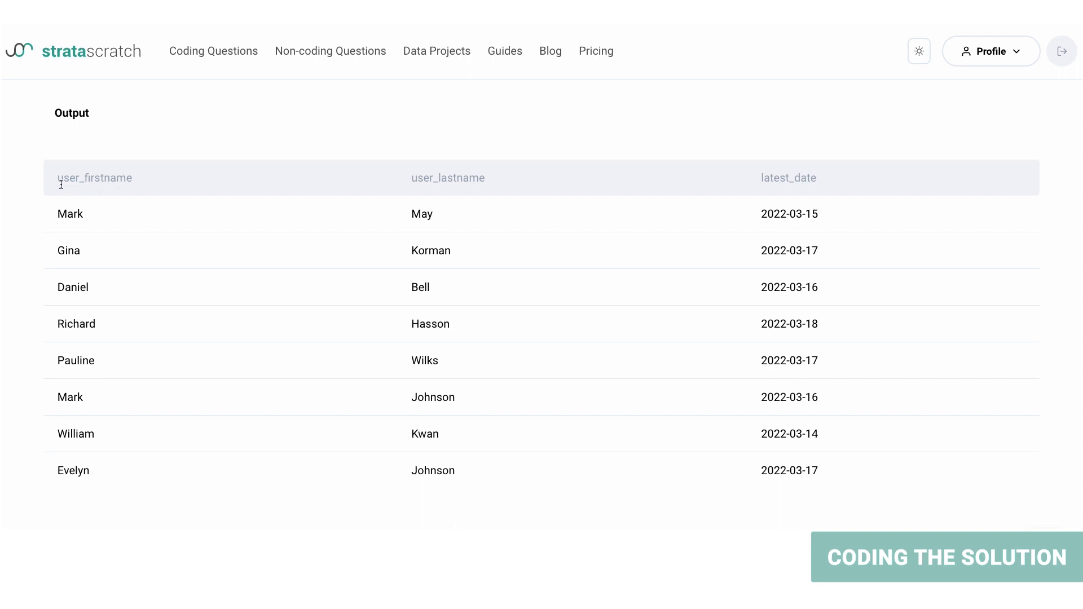
pyautogui.moveTo(399, 187)
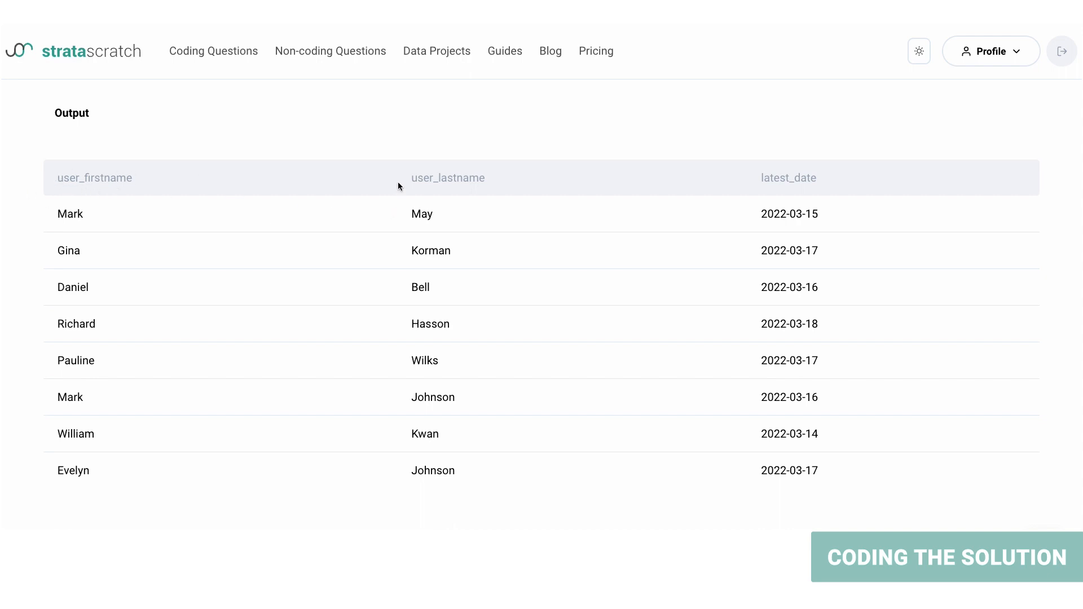
pyautogui.moveTo(732, 331)
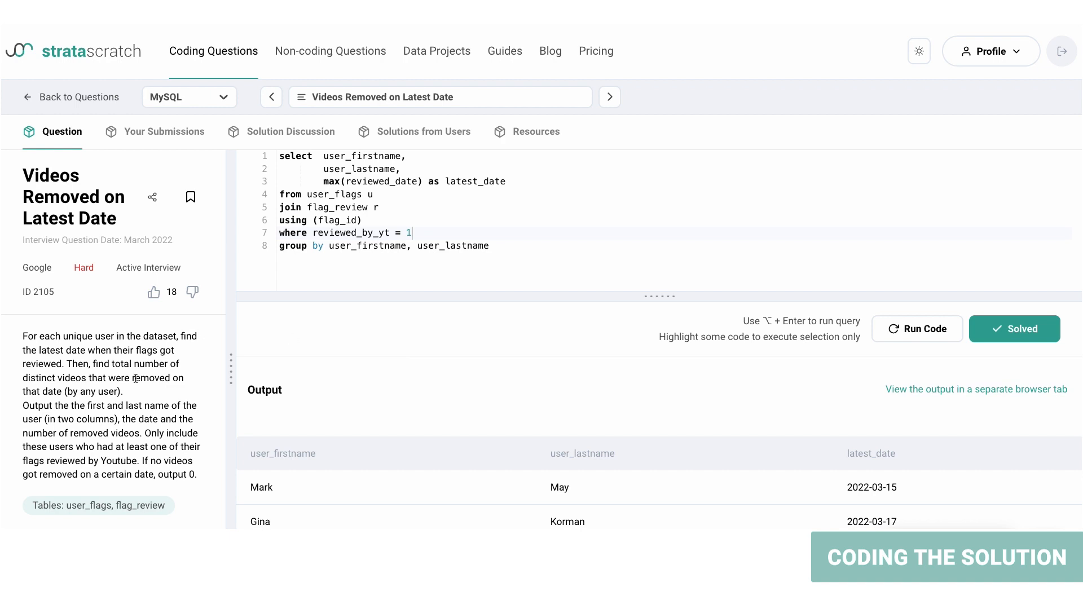
pyautogui.moveTo(484, 427)
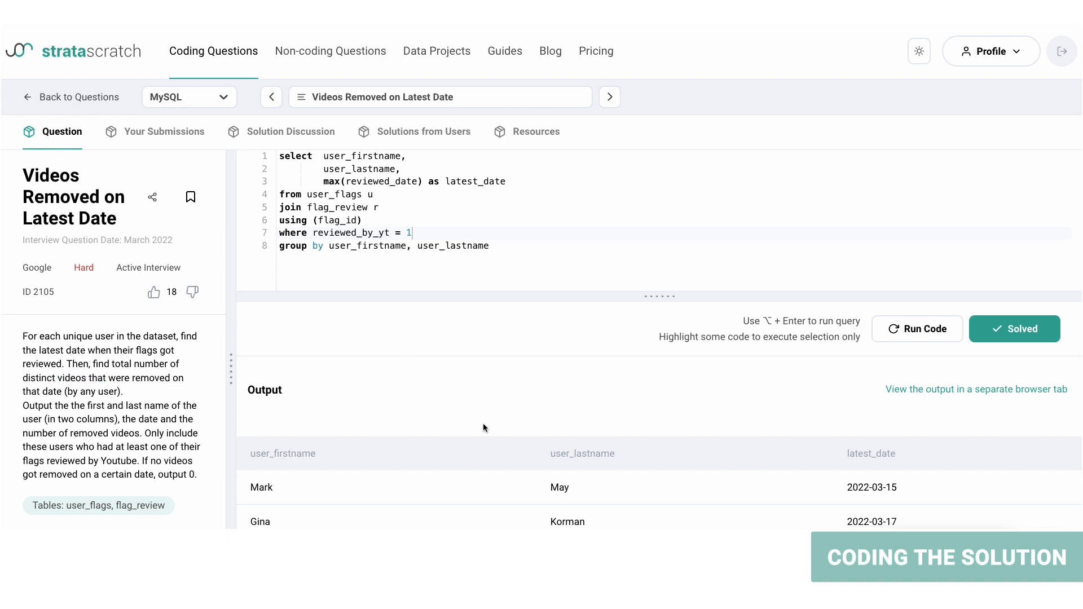
pyautogui.moveTo(194, 450)
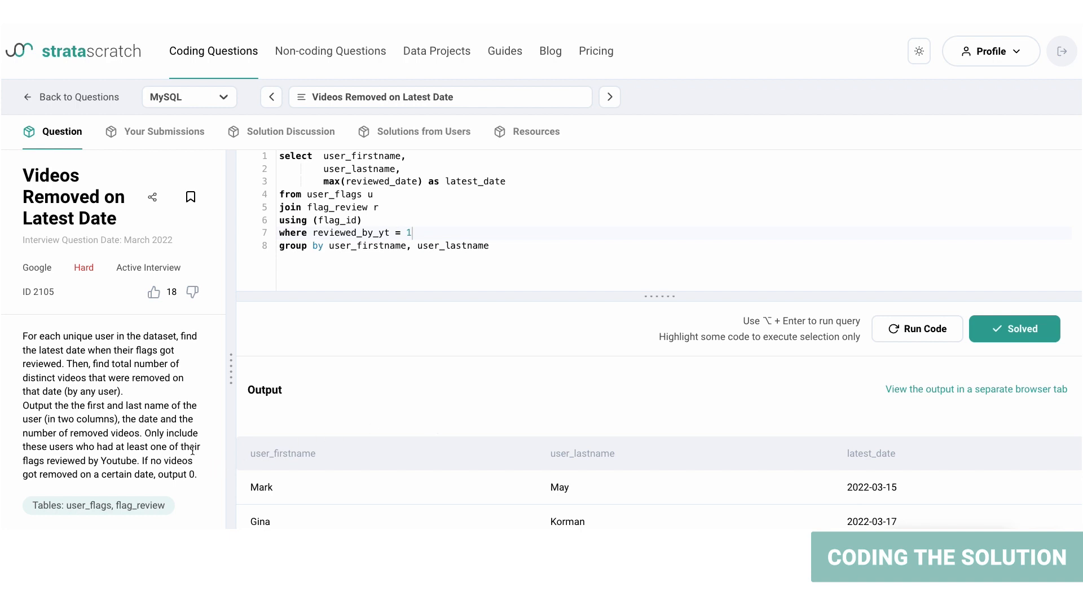
# - Scroll down to the user_flags and flag_review column lists
pyautogui.scroll(-3)
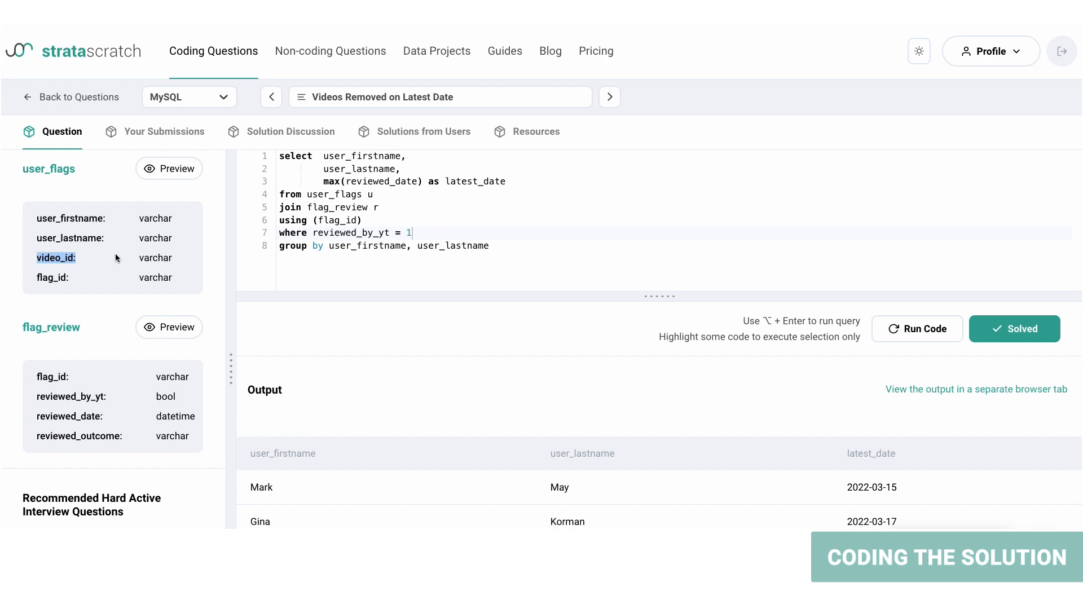
pyautogui.moveTo(139, 257)
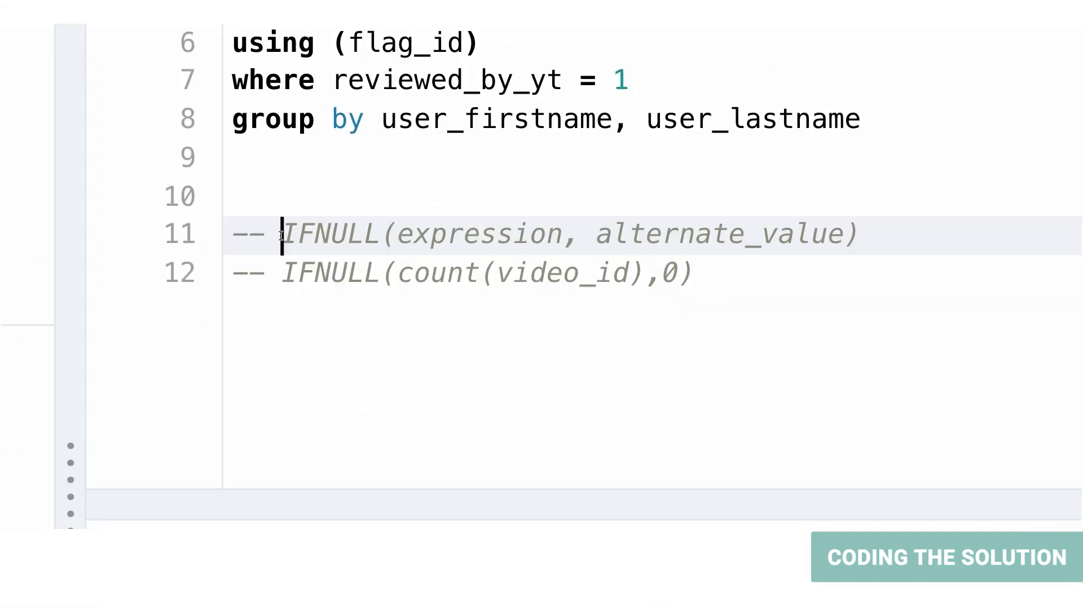
# - Point out IFNULL, its alternate_value argument, and the IFNULL(count(video_id),0) example
pyautogui.doubleClick(480, 234)
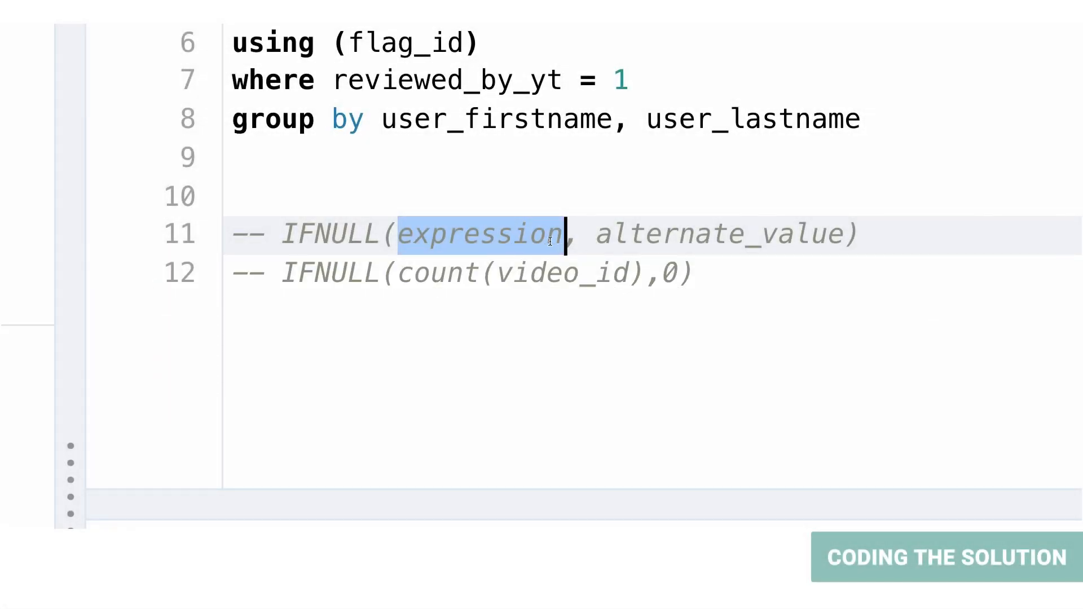
pyautogui.doubleClick(721, 233)
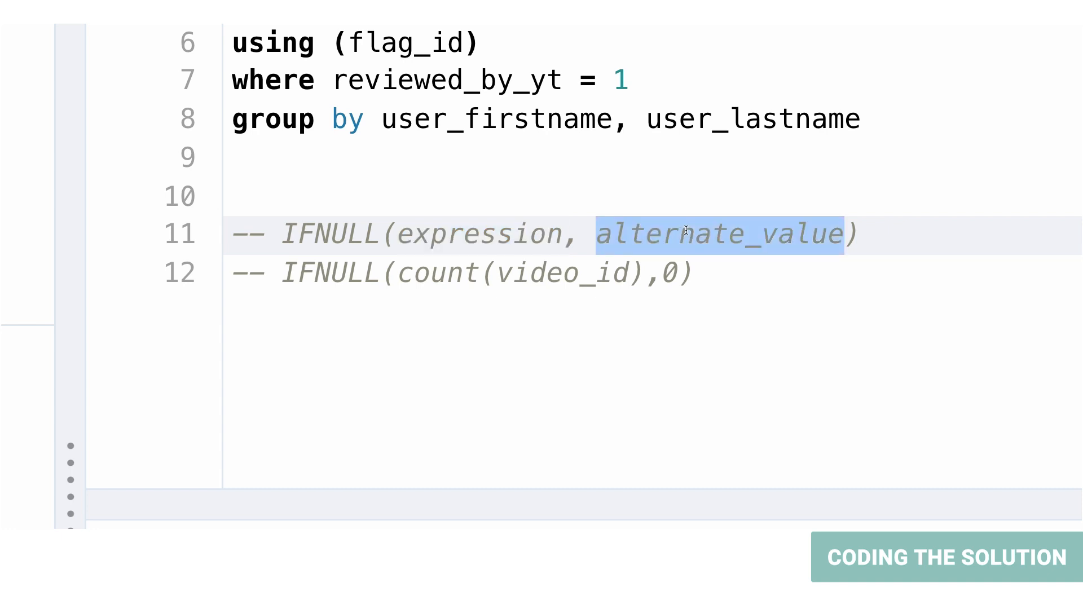
pyautogui.moveTo(706, 278)
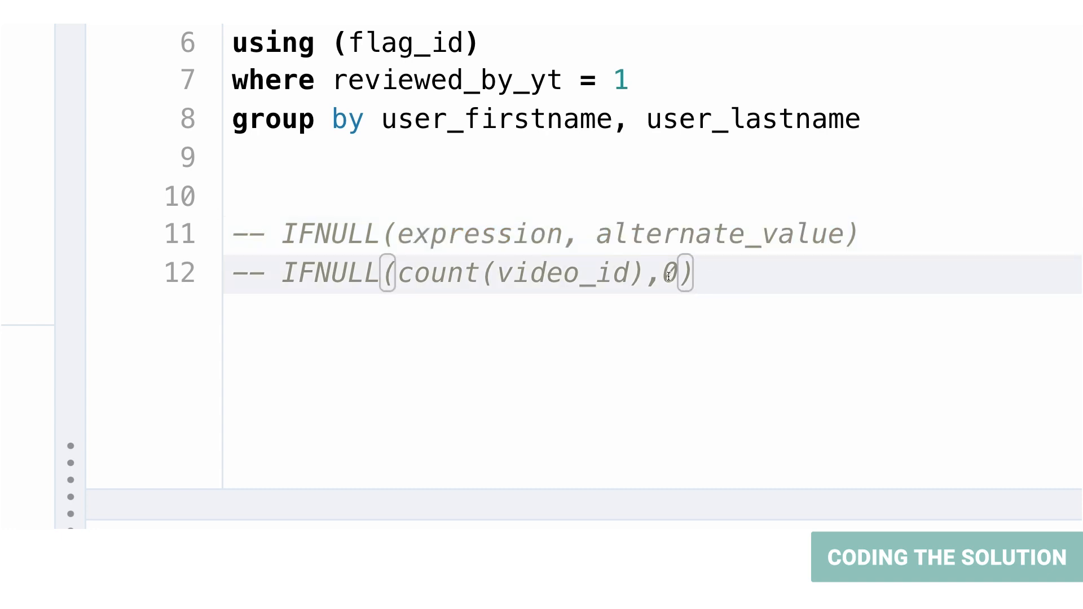
pyautogui.doubleClick(674, 272)
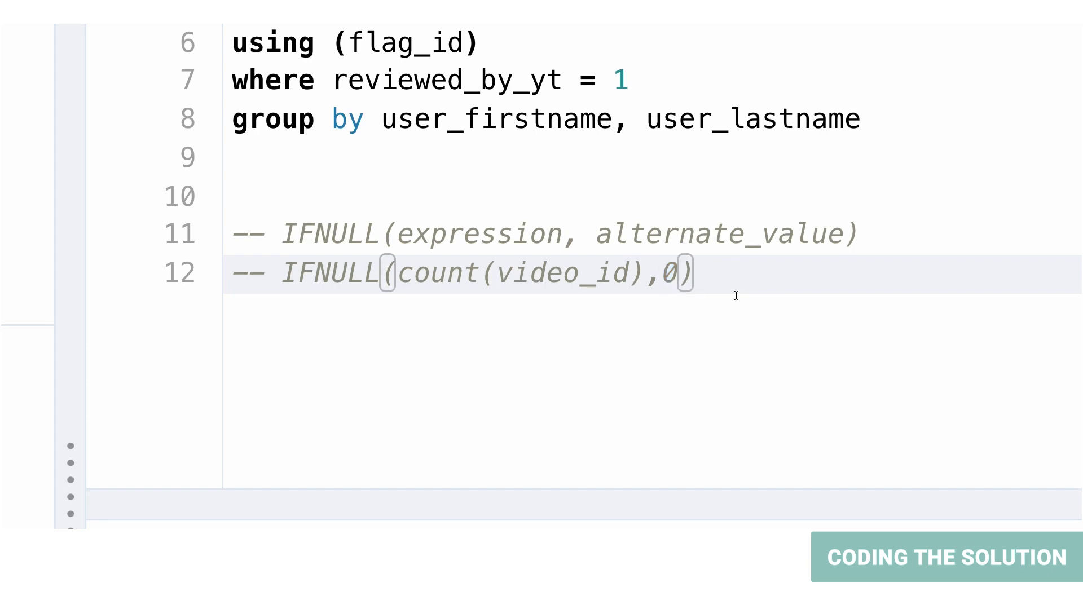
pyautogui.moveTo(644, 430)
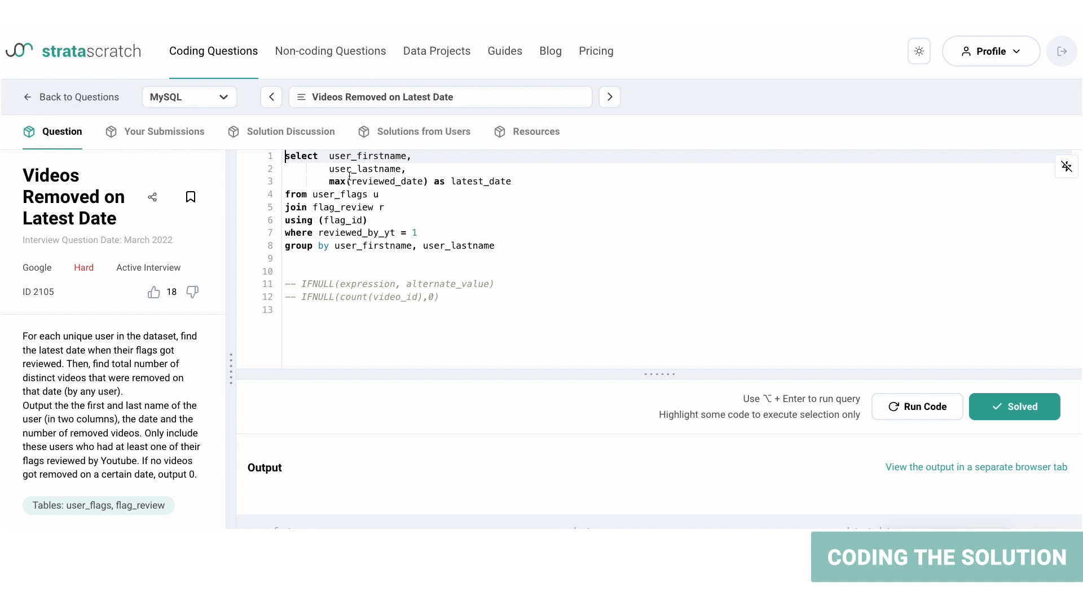
# - Wrap the query as CTE A, add a distinct-video count for 'REMOVED' outcomes, and run
pyautogui.write('with A as (')
pyautogui.click(680, 245)
pyautogui.write(')')
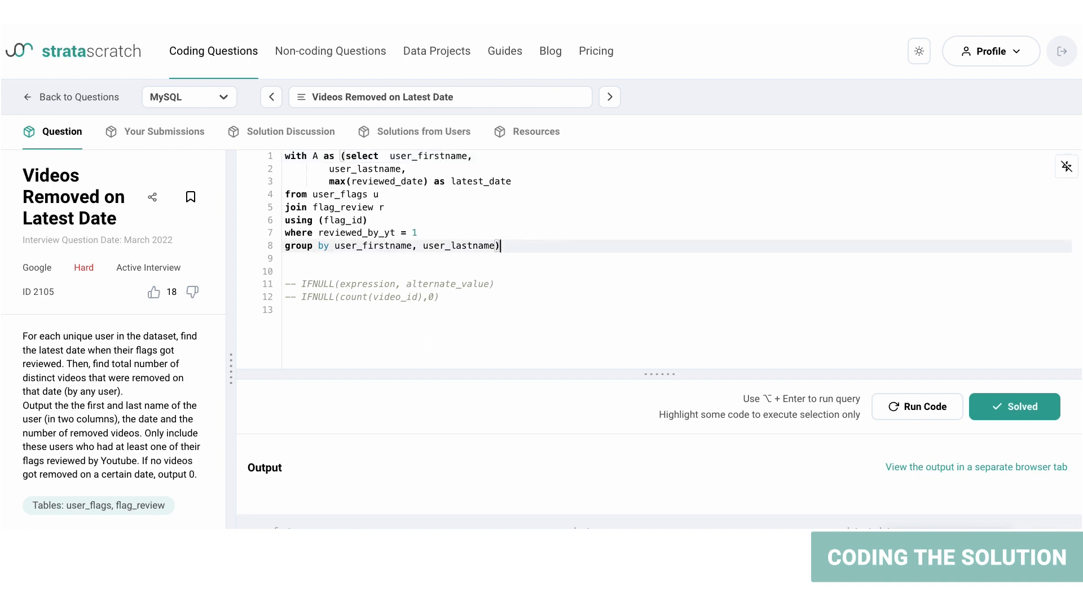
pyautogui.write('select  reviewed_date,')
pyautogui.write('where reviewed_outcome =')
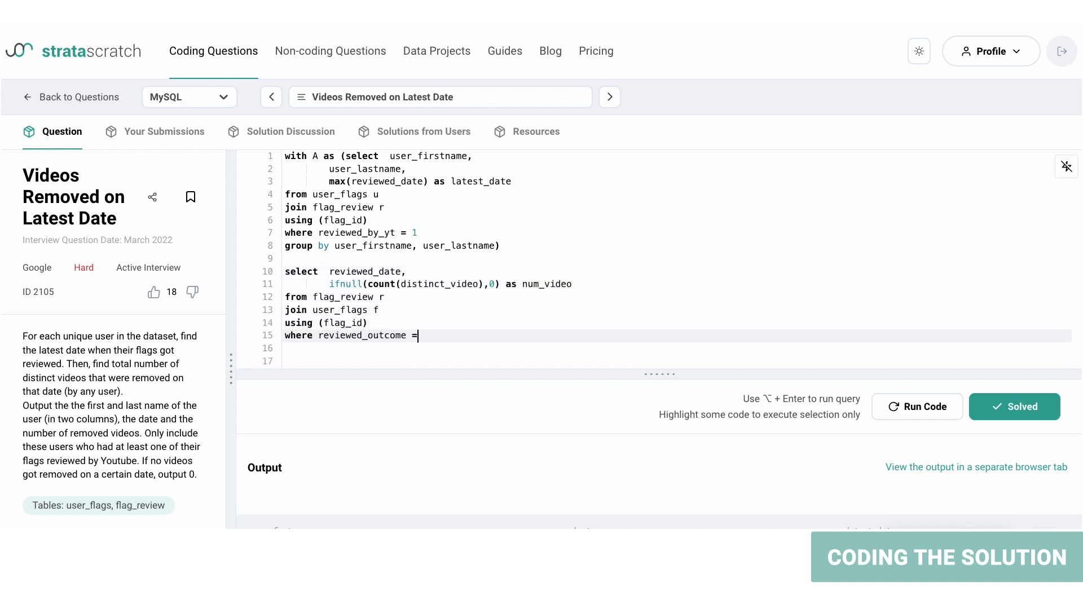
pyautogui.write("'REMOVED'")
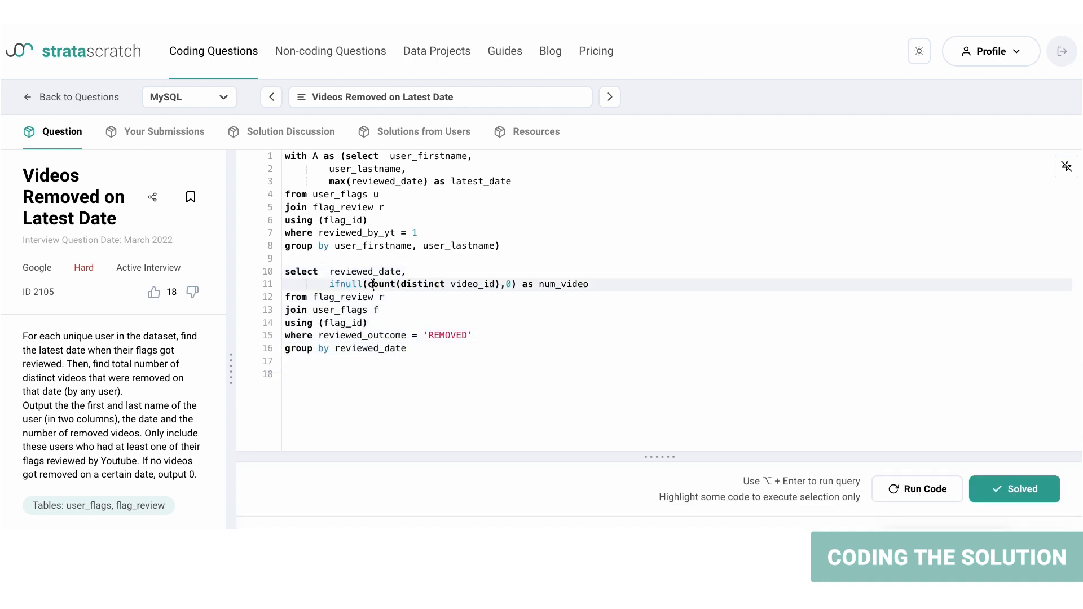
pyautogui.doubleClick(474, 284)
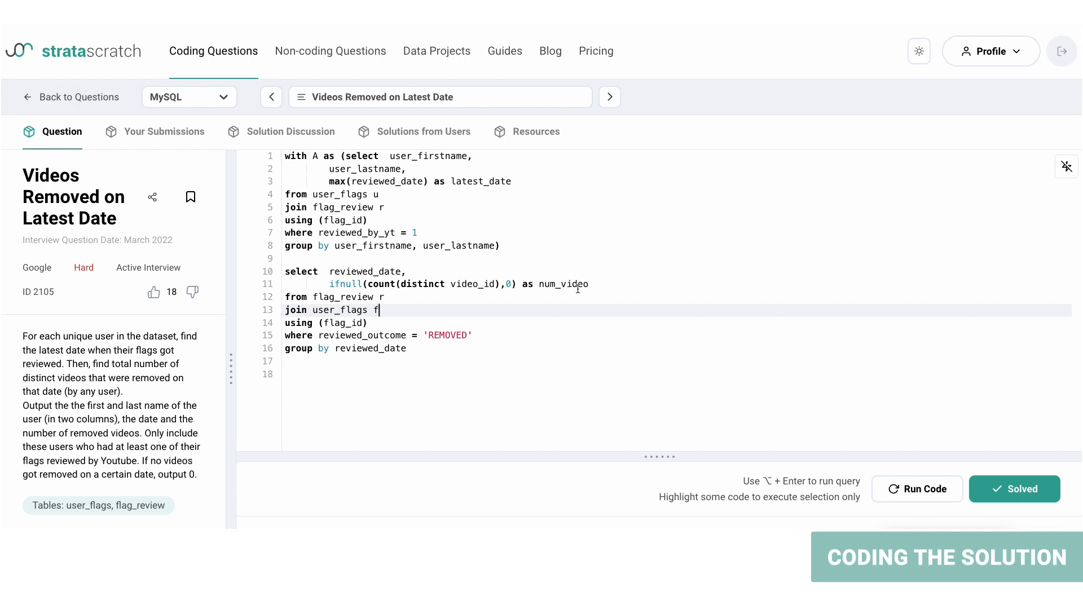
pyautogui.moveTo(420, 321)
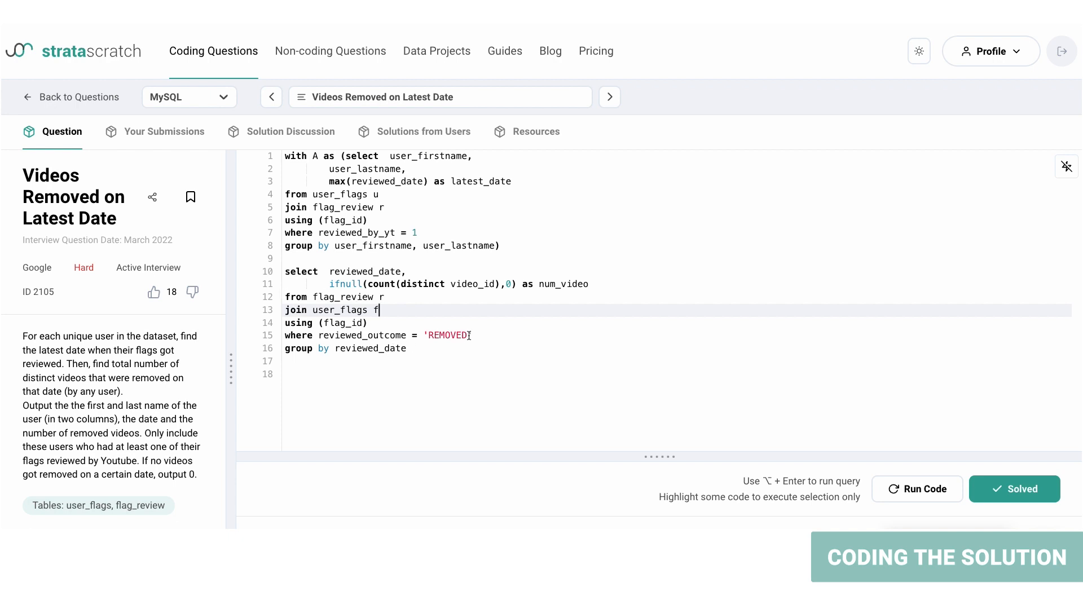
pyautogui.doubleClick(447, 335)
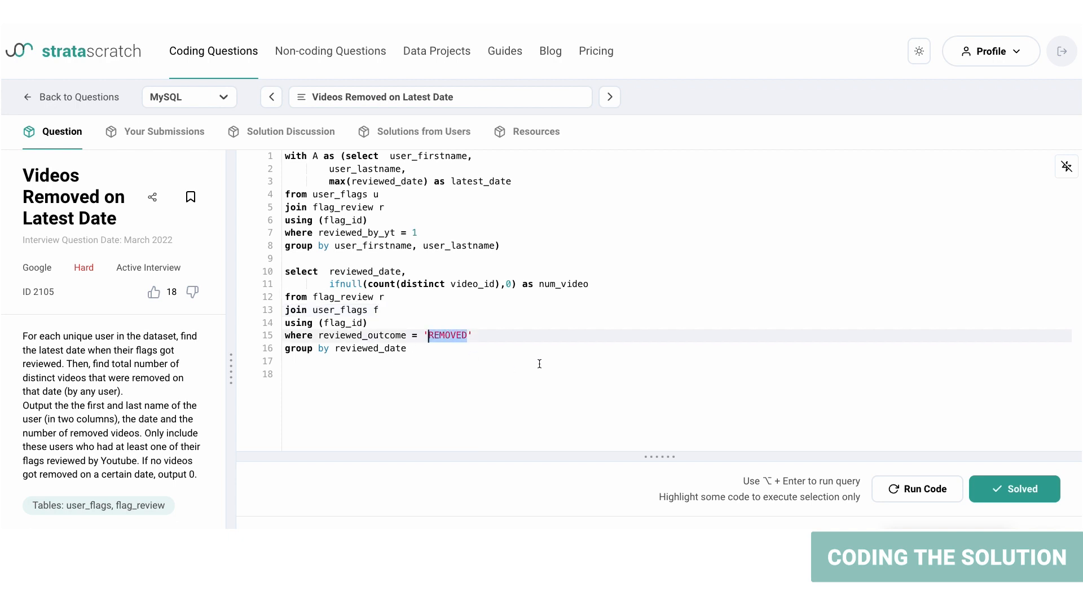
pyautogui.moveTo(464, 375)
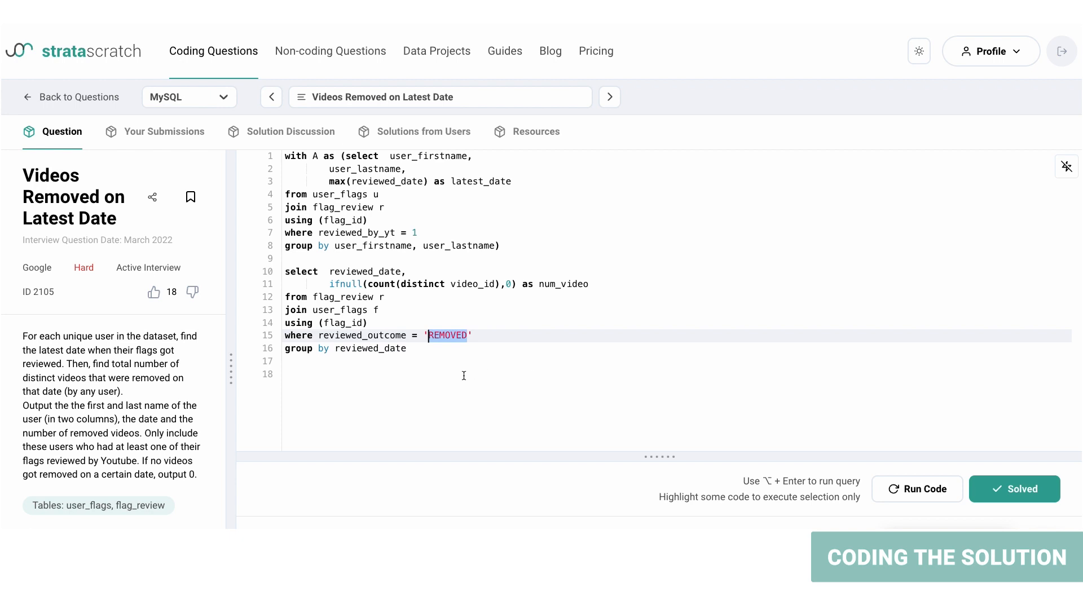
pyautogui.doubleClick(361, 335)
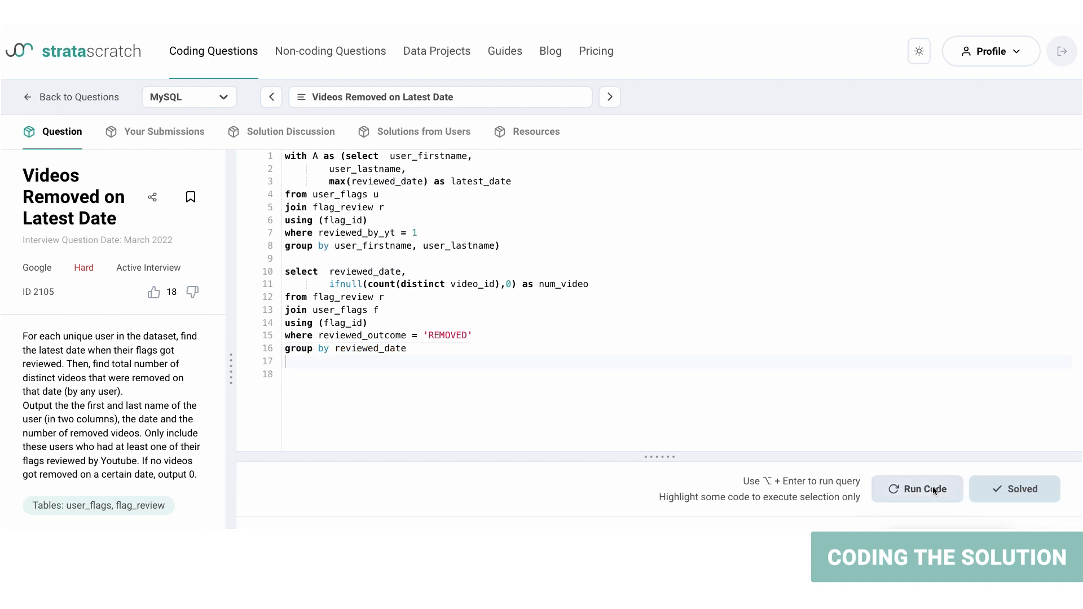
pyautogui.click(916, 489)
pyautogui.write('with')
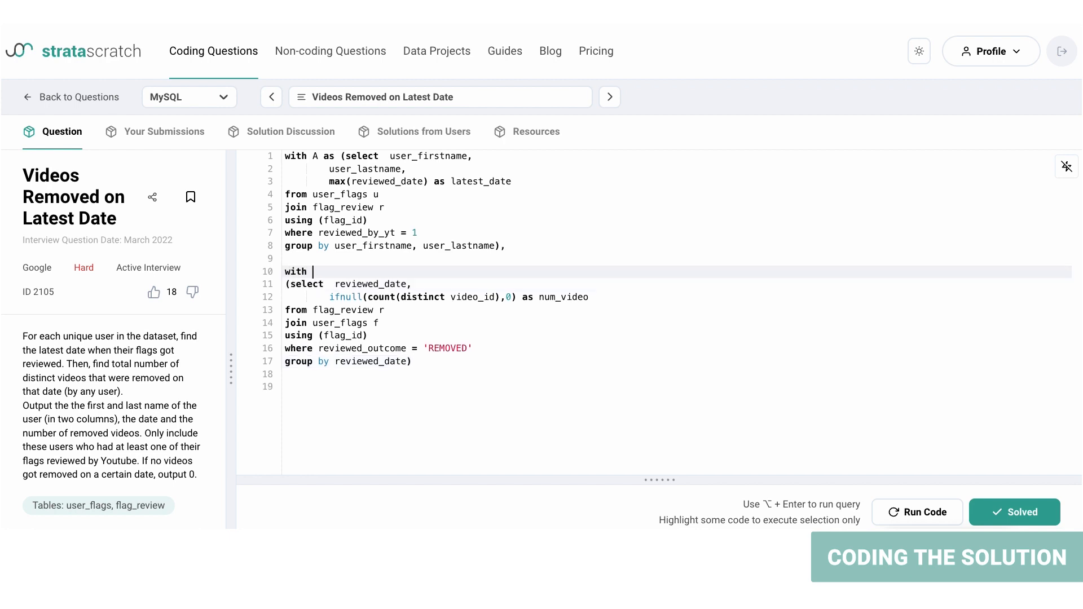
# - Name the second query CTE B and start the final select with a.user_firstname
pyautogui.write('B as')
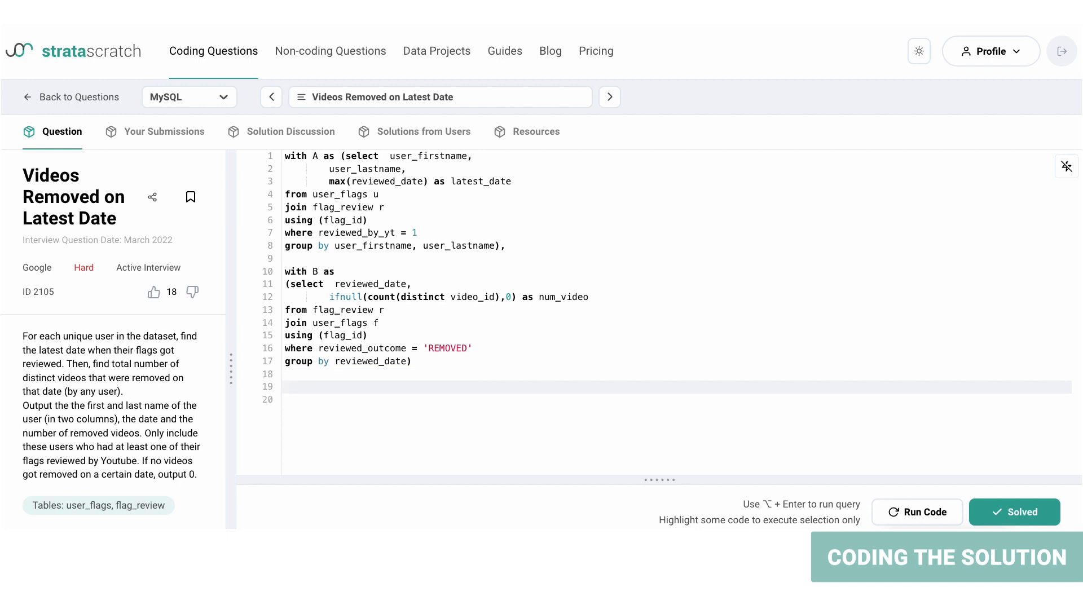
pyautogui.write('select a.user_fistname,')
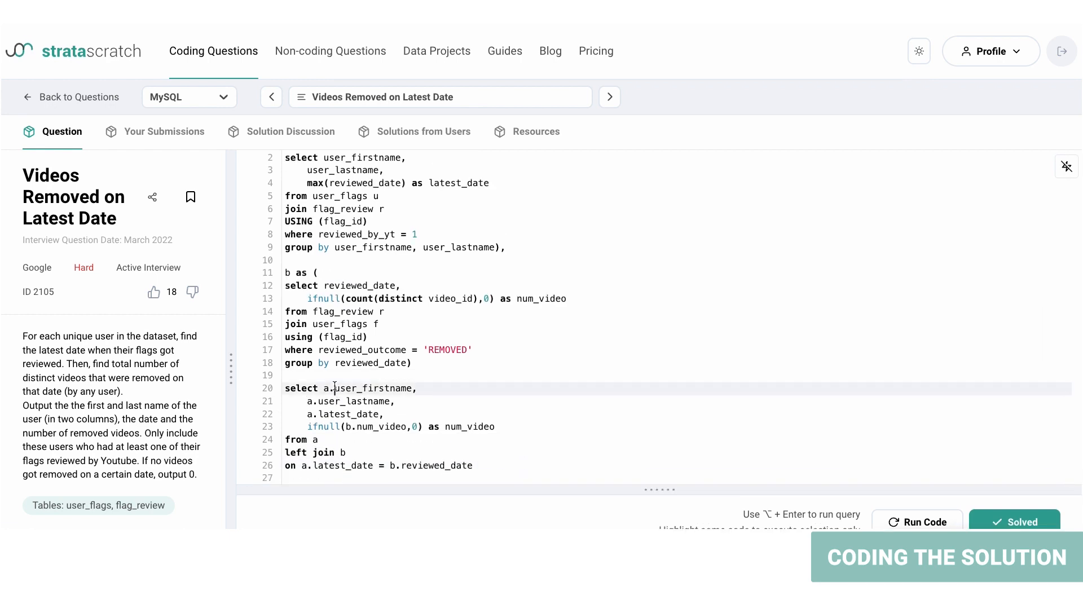
# - Finish the final select of user_firstname and latest_date and run the left-joined query
pyautogui.doubleClick(354, 401)
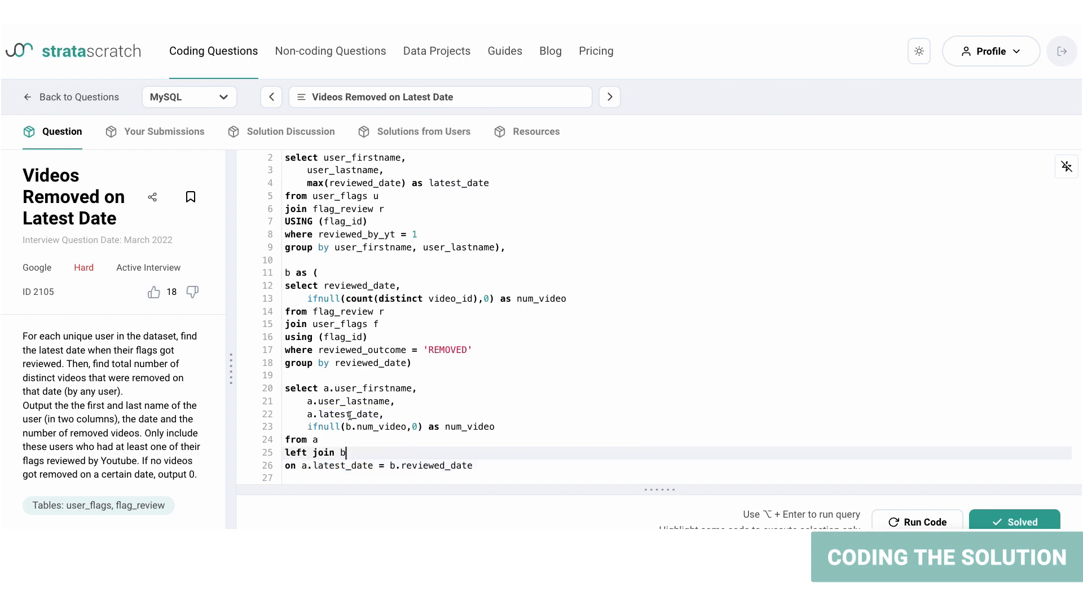
pyautogui.doubleClick(351, 415)
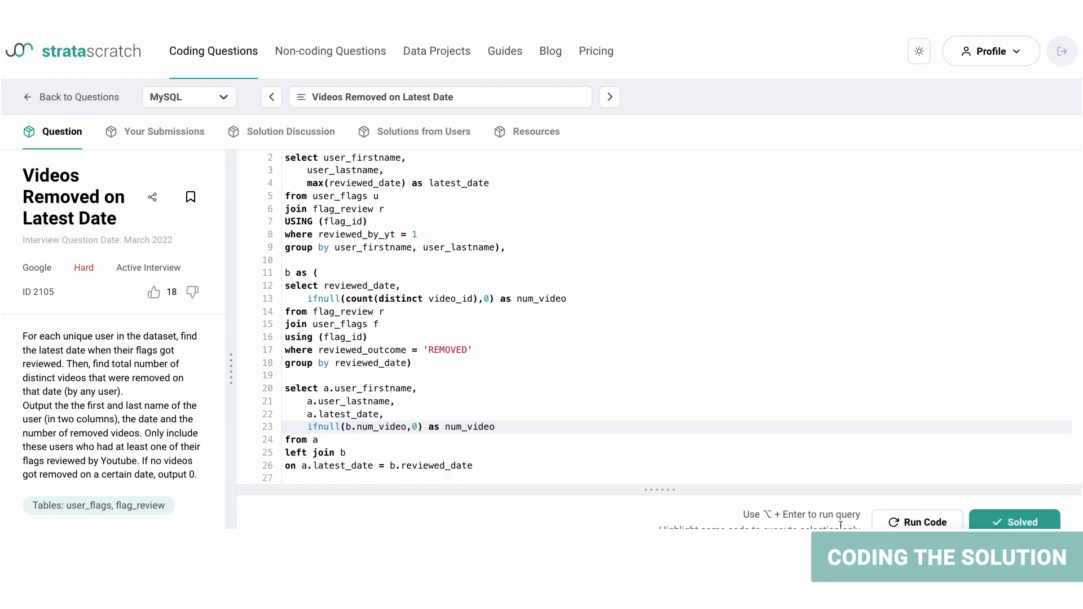
pyautogui.click(917, 523)
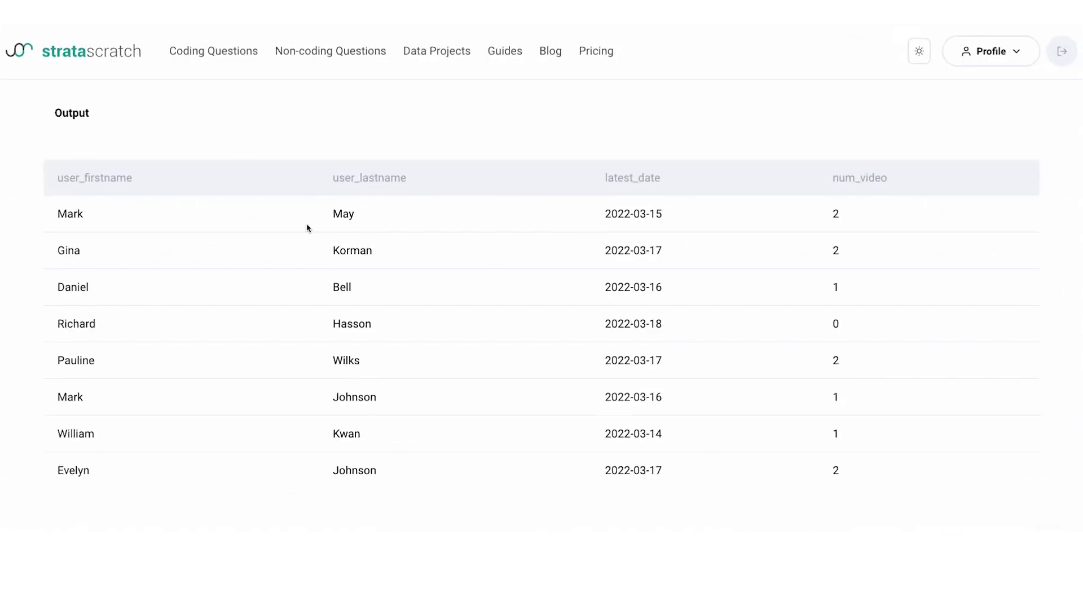
pyautogui.moveTo(333, 324); pyautogui.dragTo(842, 324)
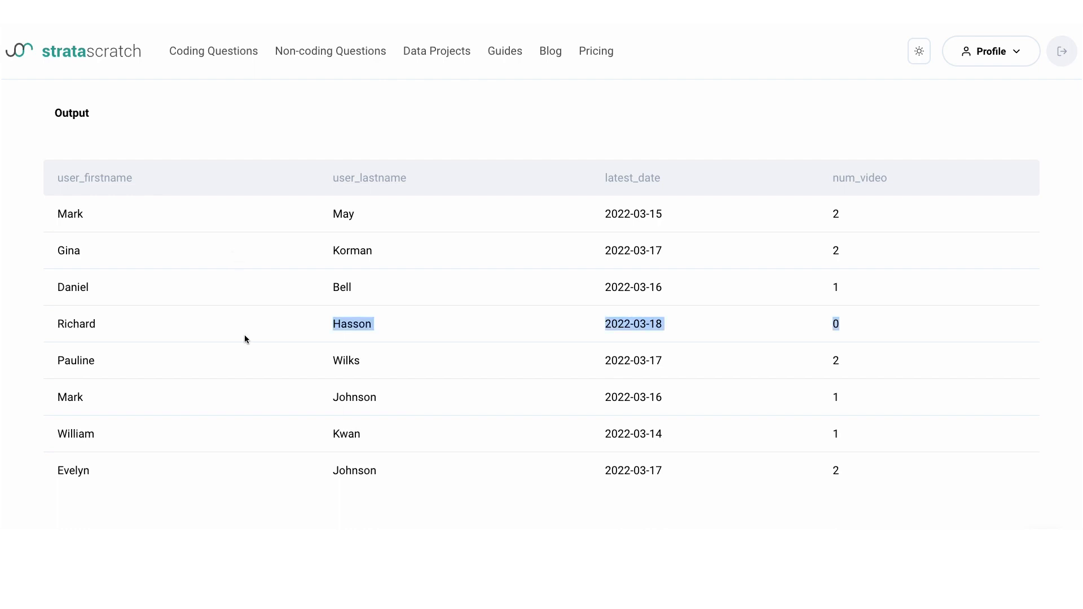
pyautogui.moveTo(971, 356)
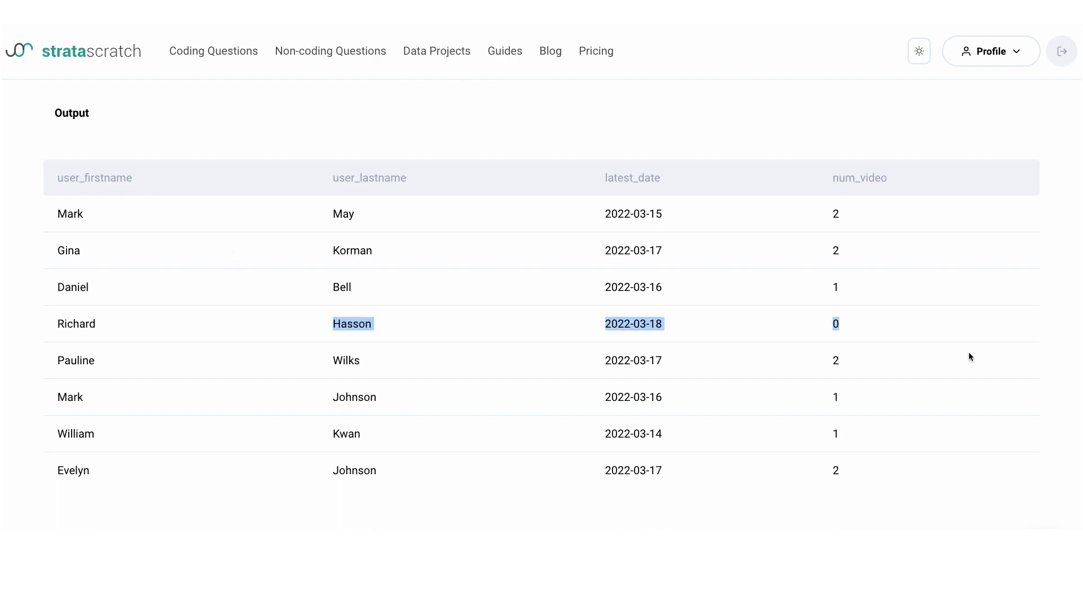